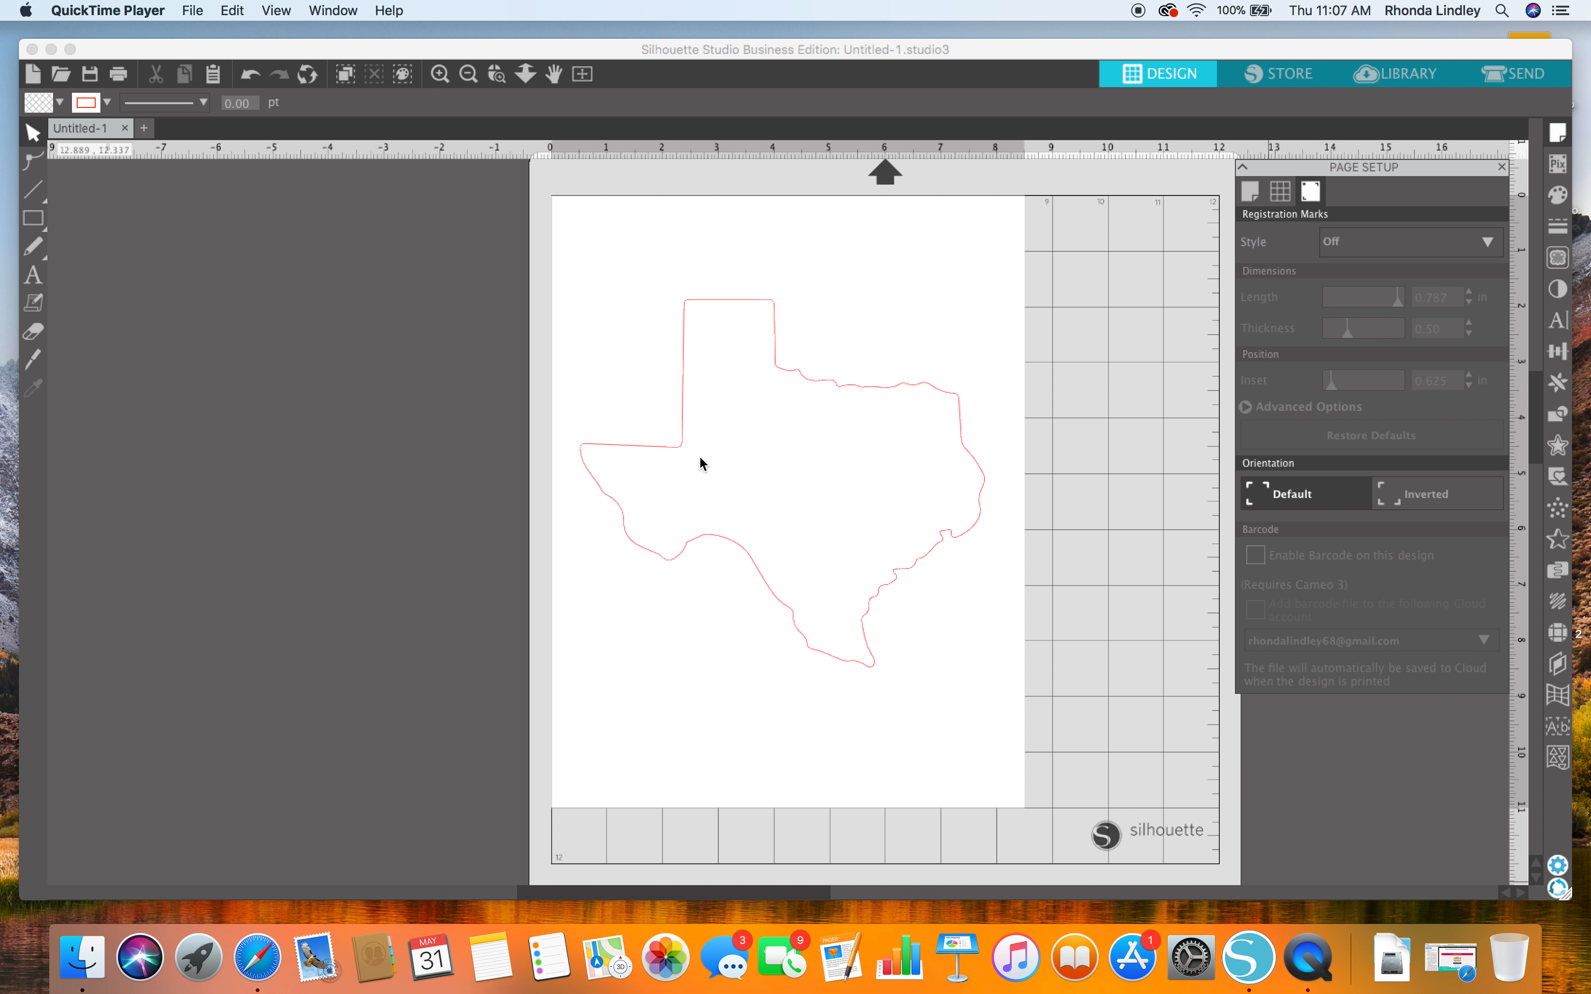
mouse_move(971, 417)
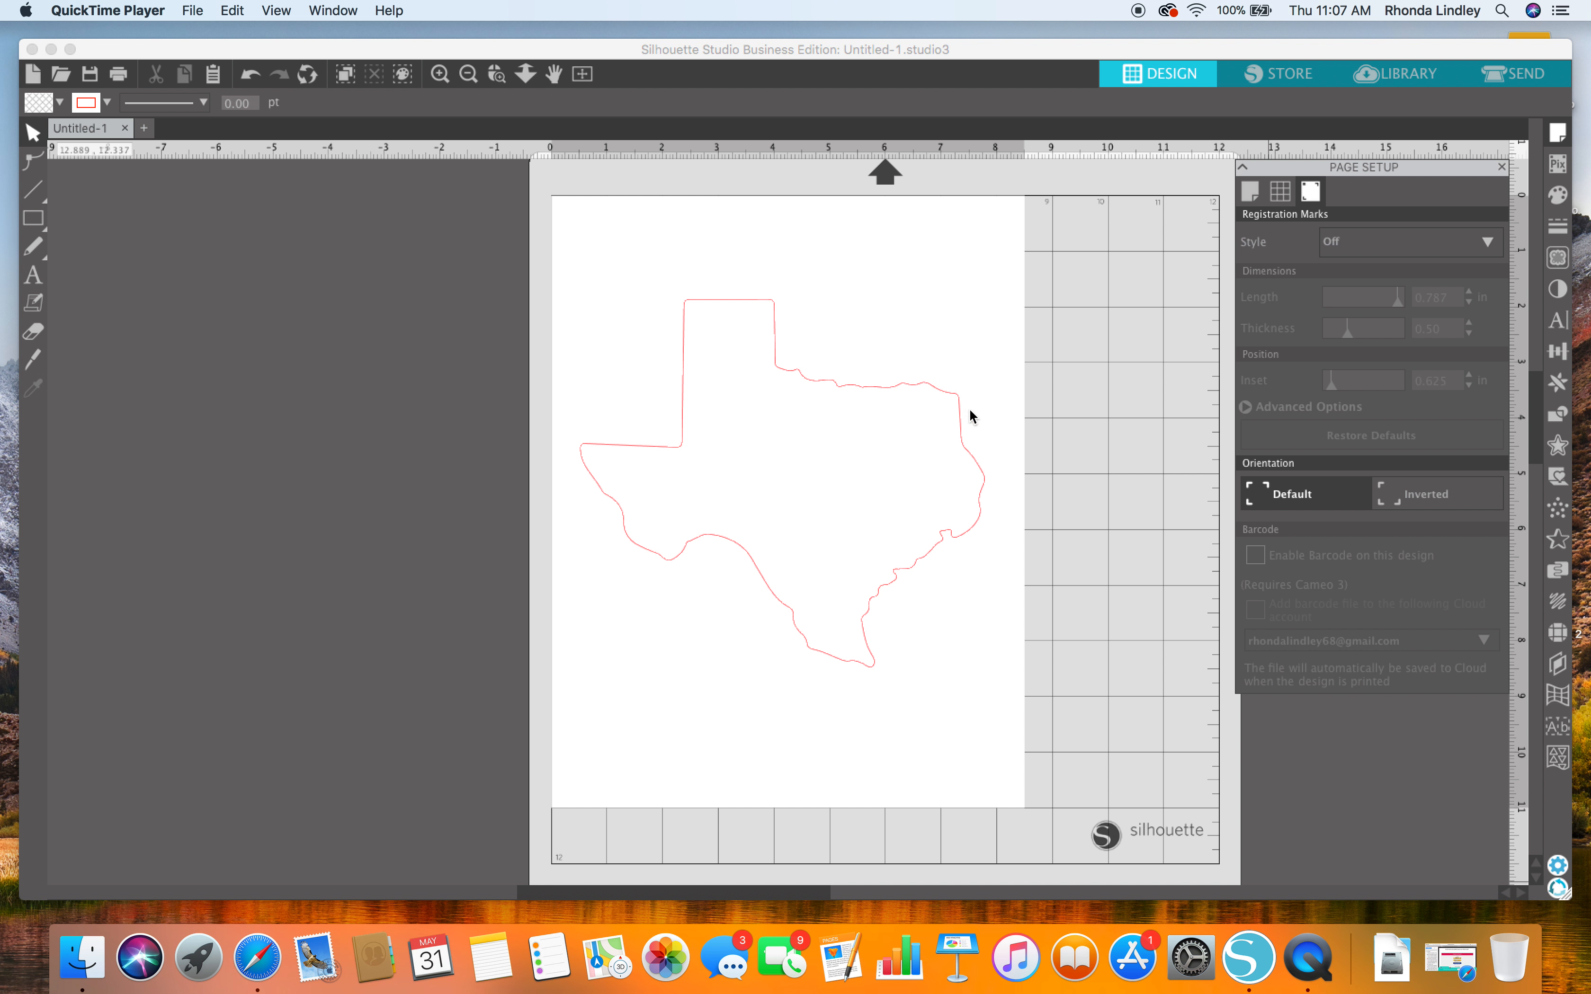
mouse_move(979, 320)
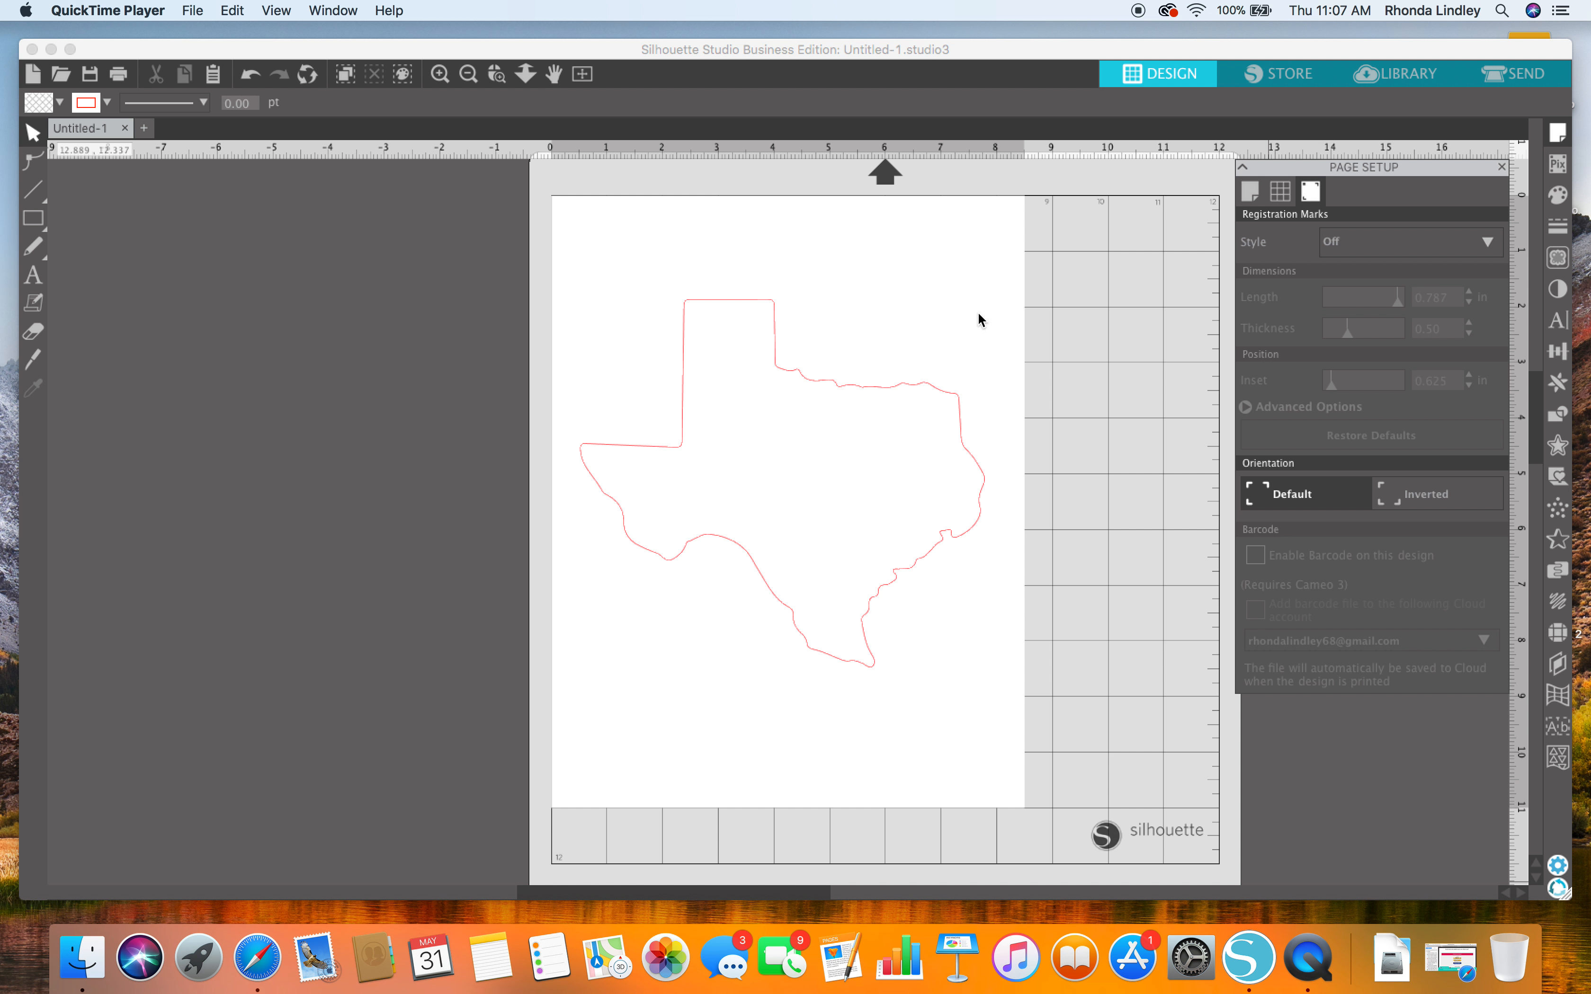
mouse_move(792, 323)
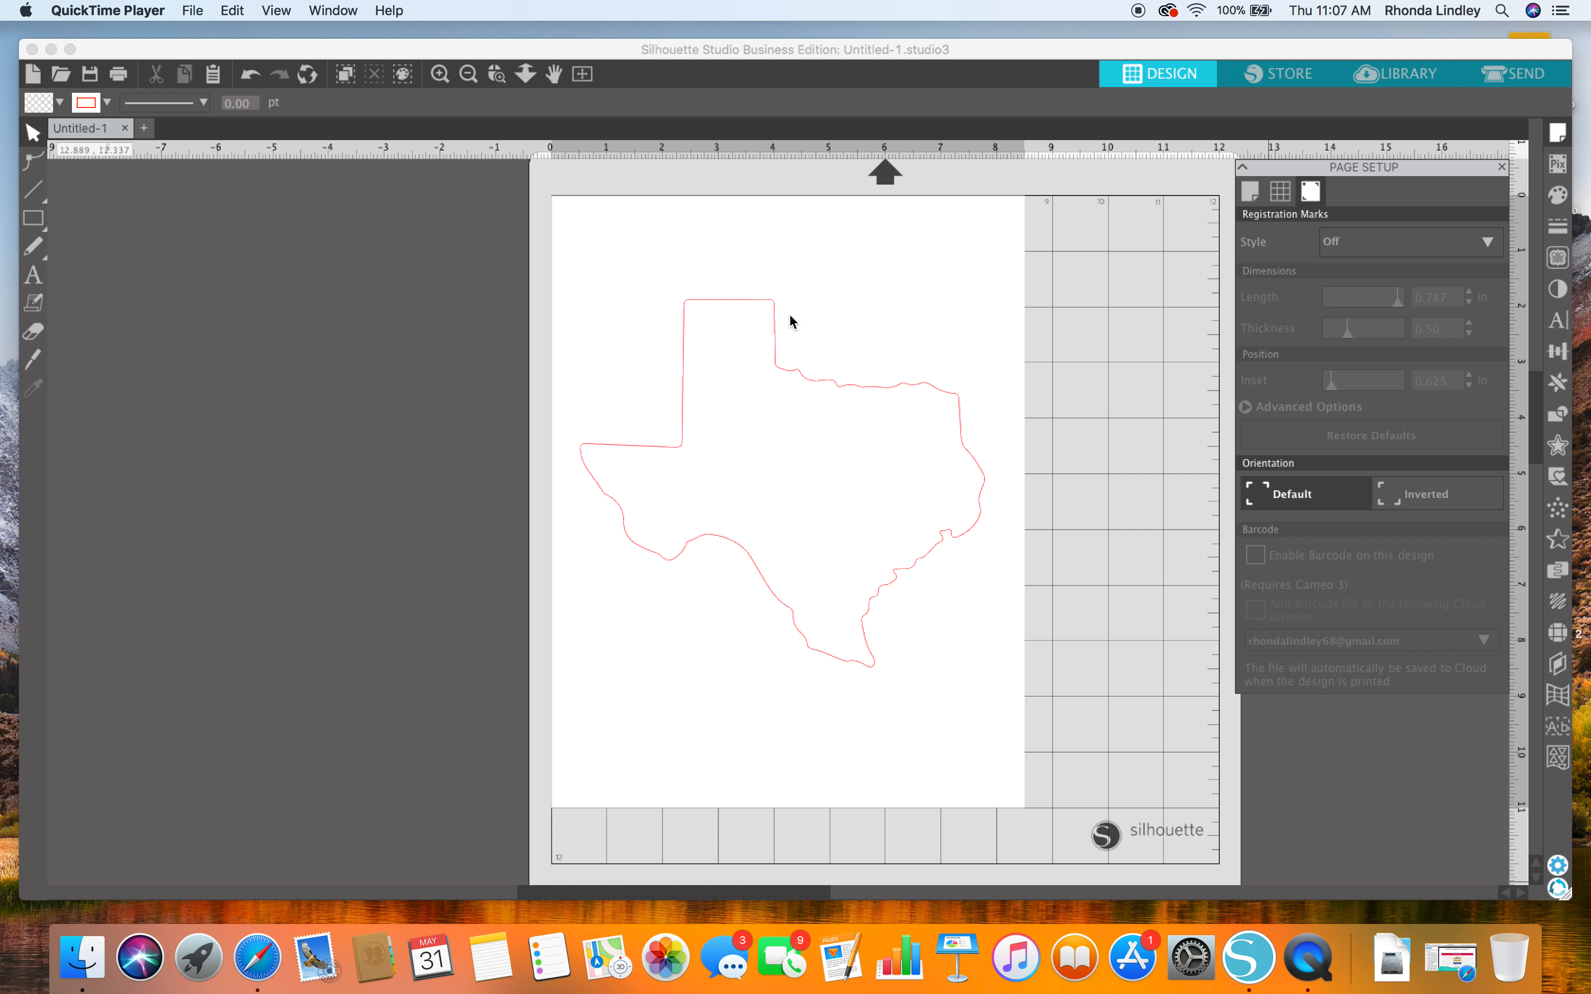
mouse_move(394, 401)
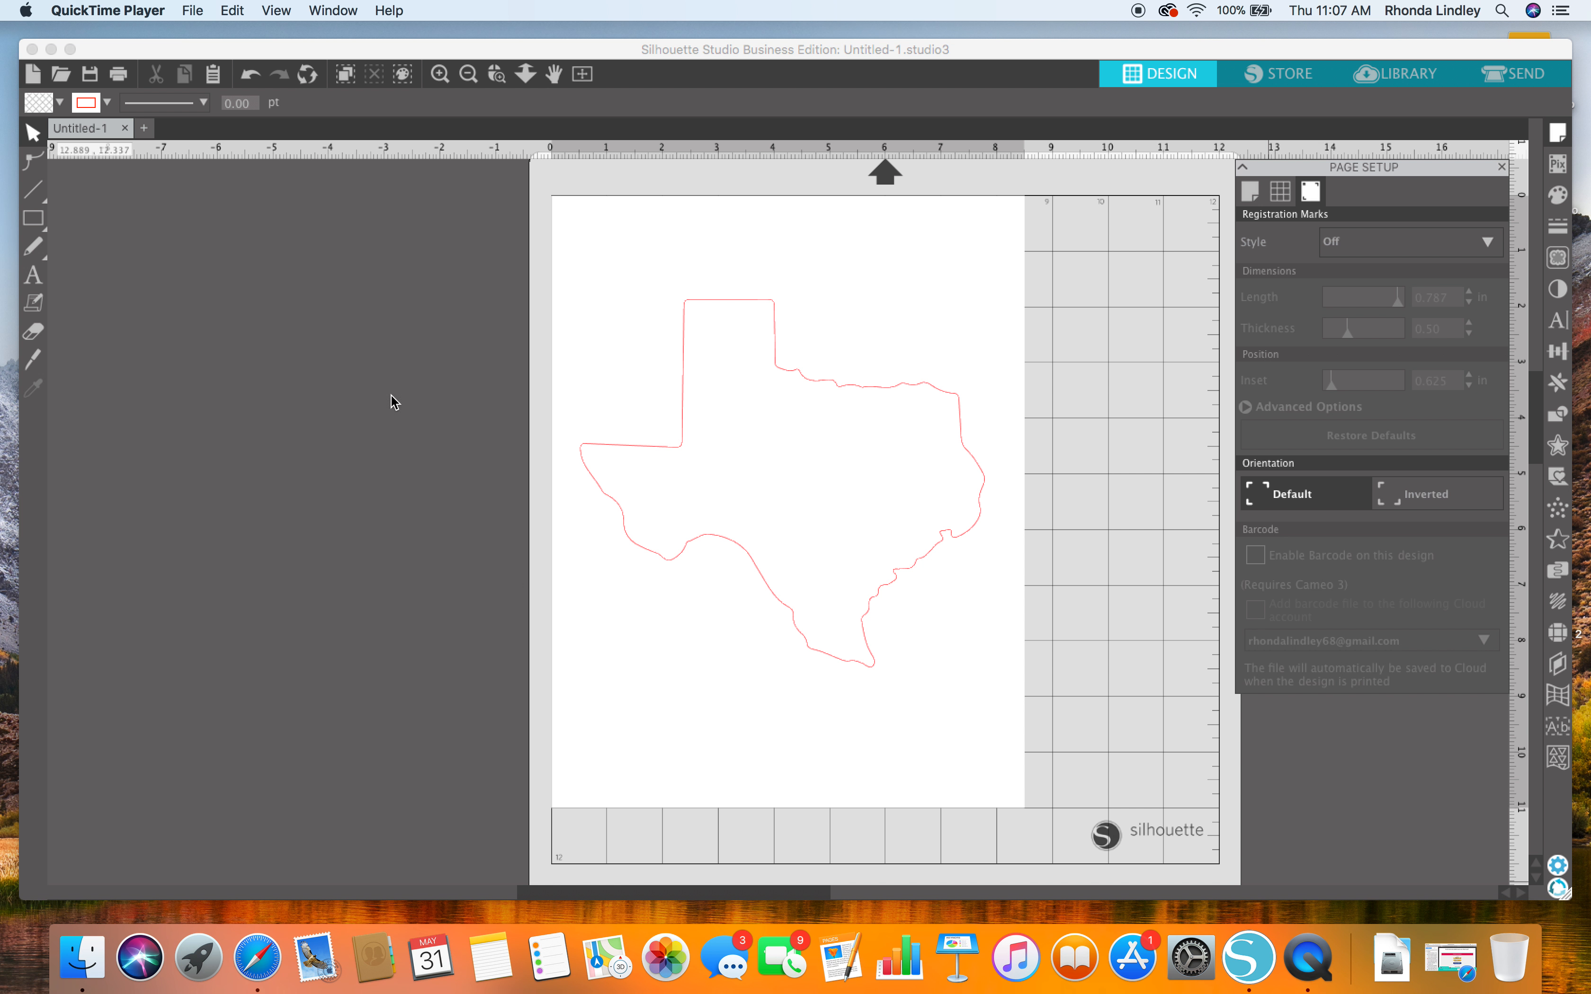
mouse_move(468, 375)
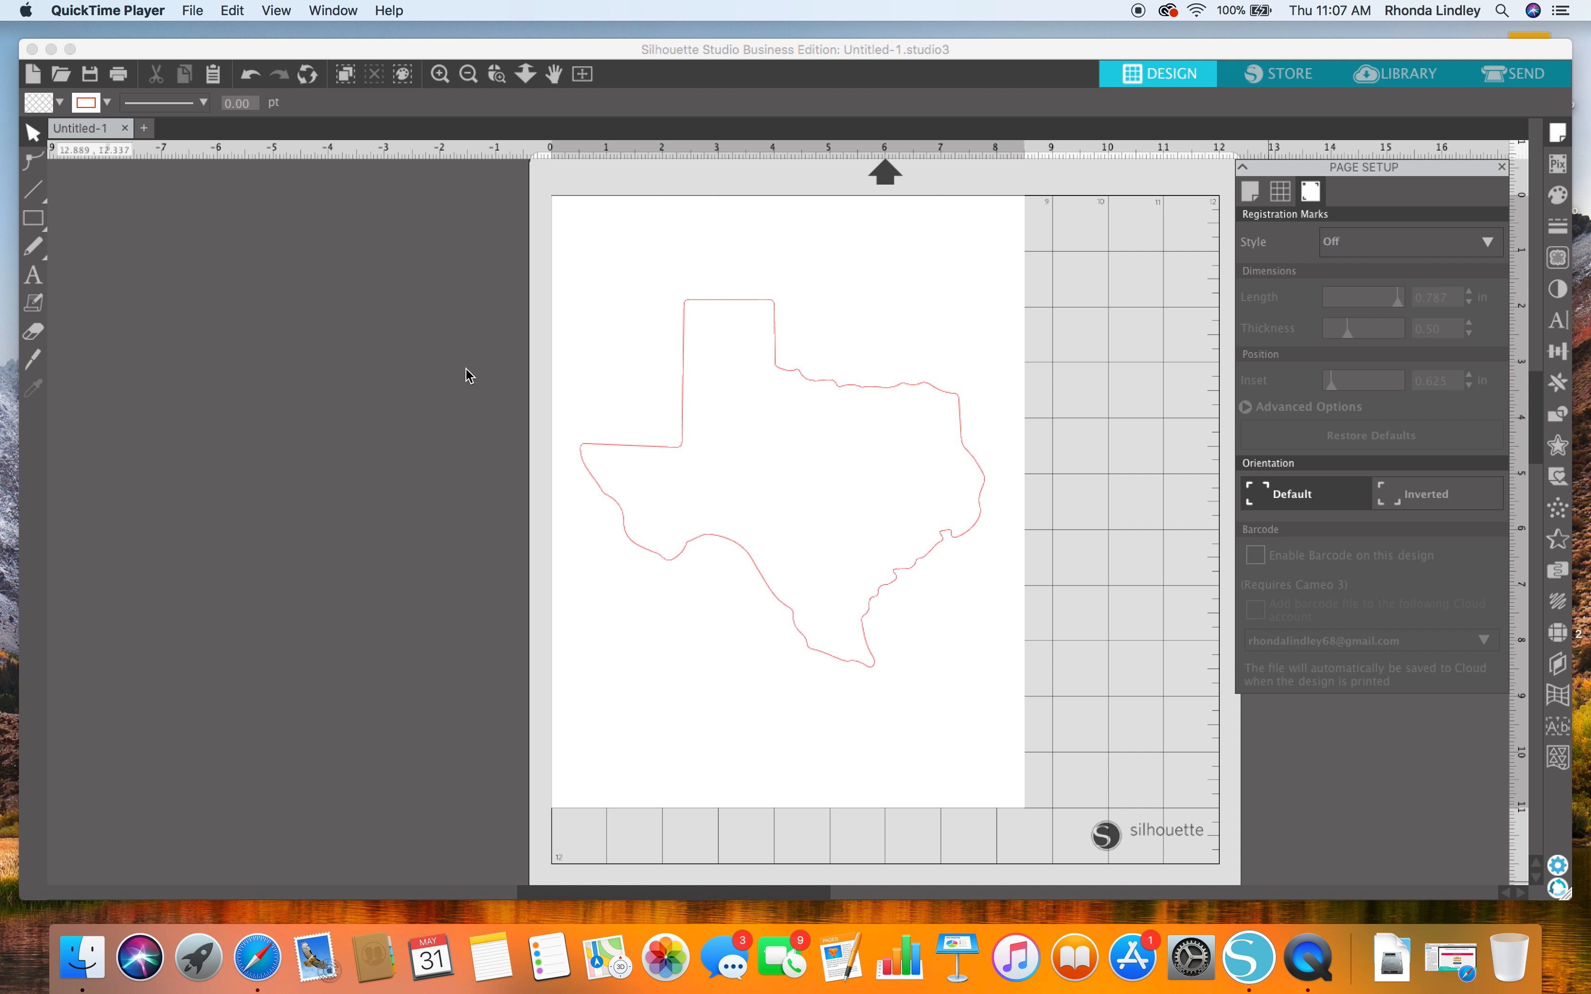
mouse_move(191, 18)
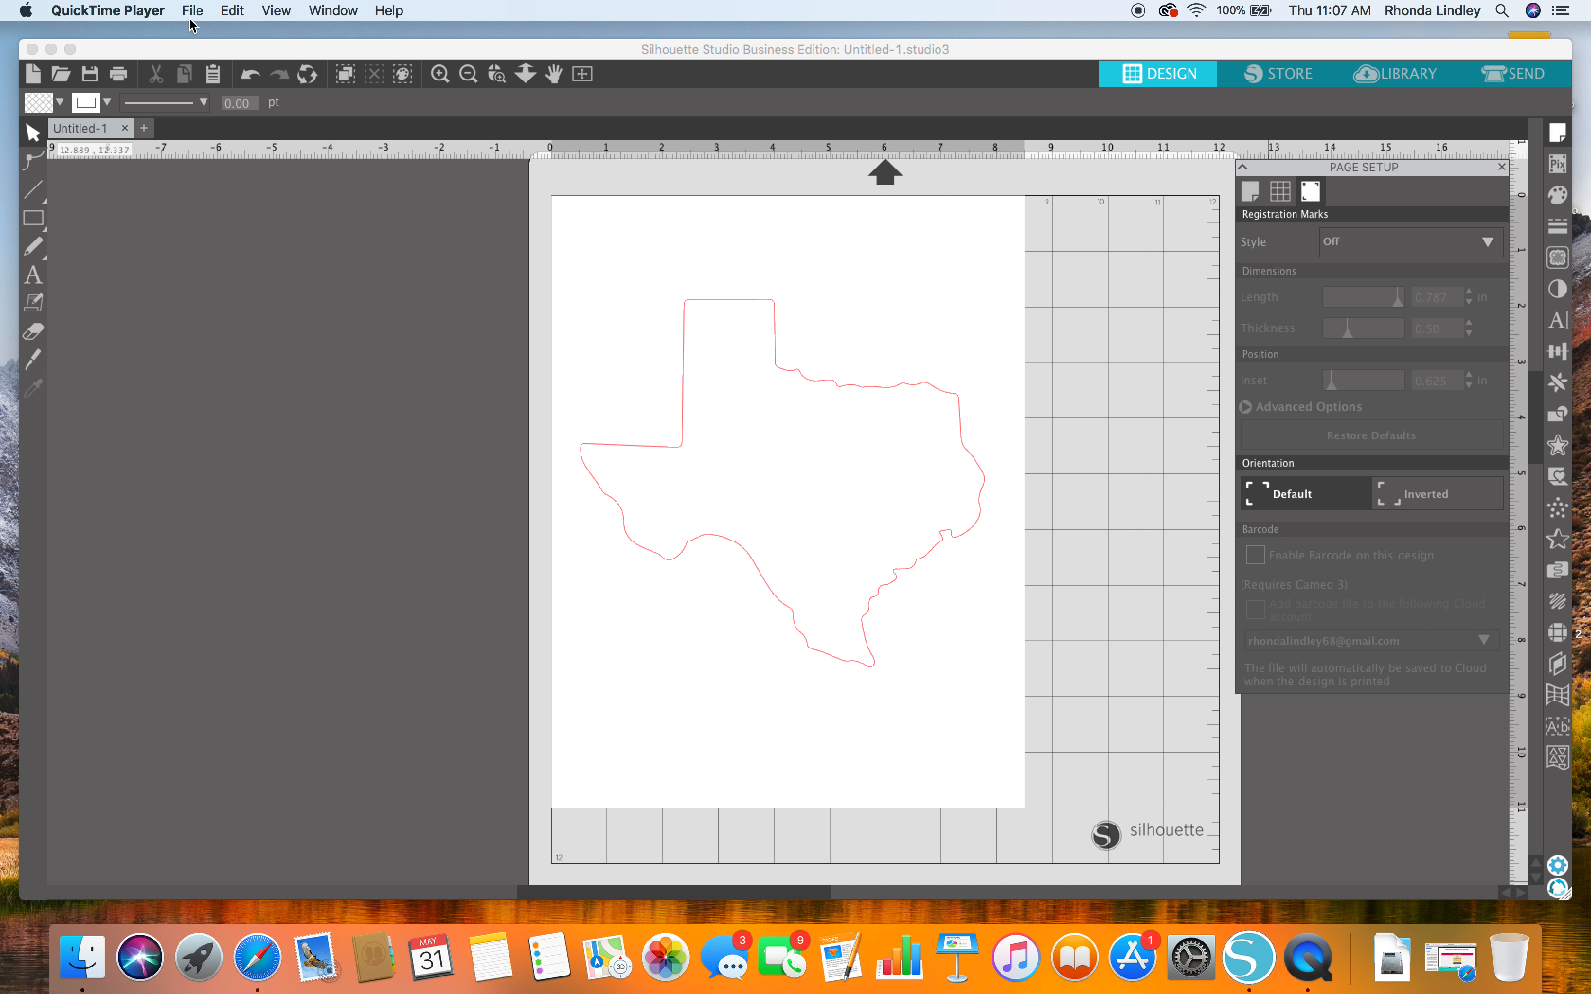
- Browse from File > Open to the Backgrounds & Digital Papers folder on the backup drive
click(143, 243)
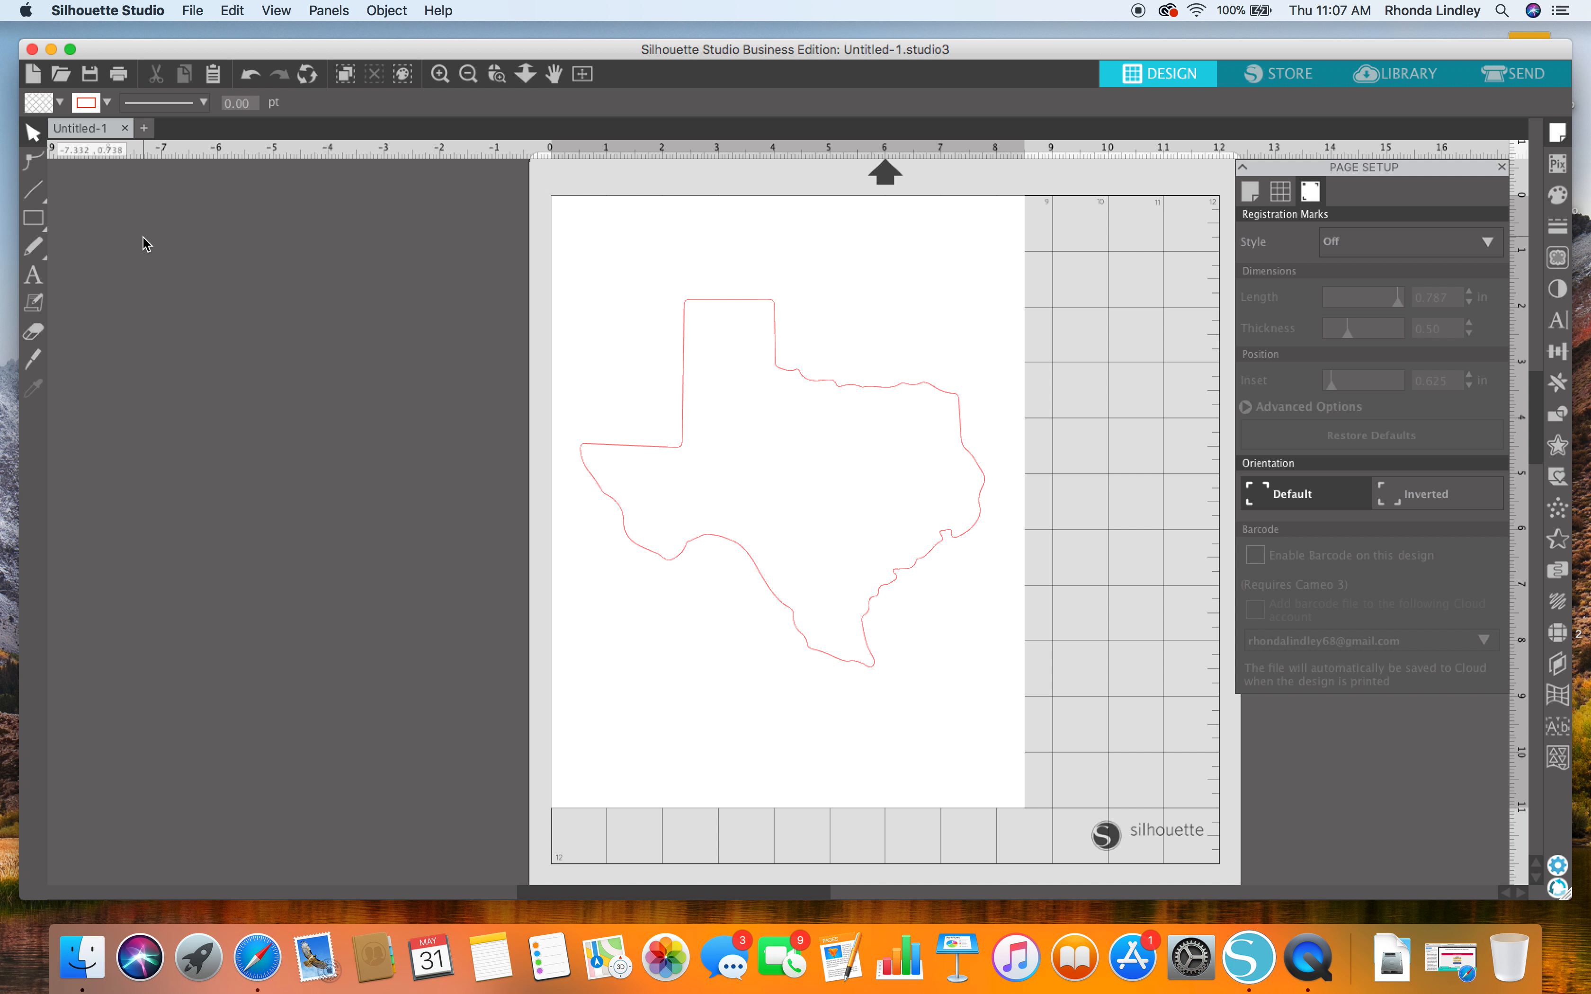
click(191, 10)
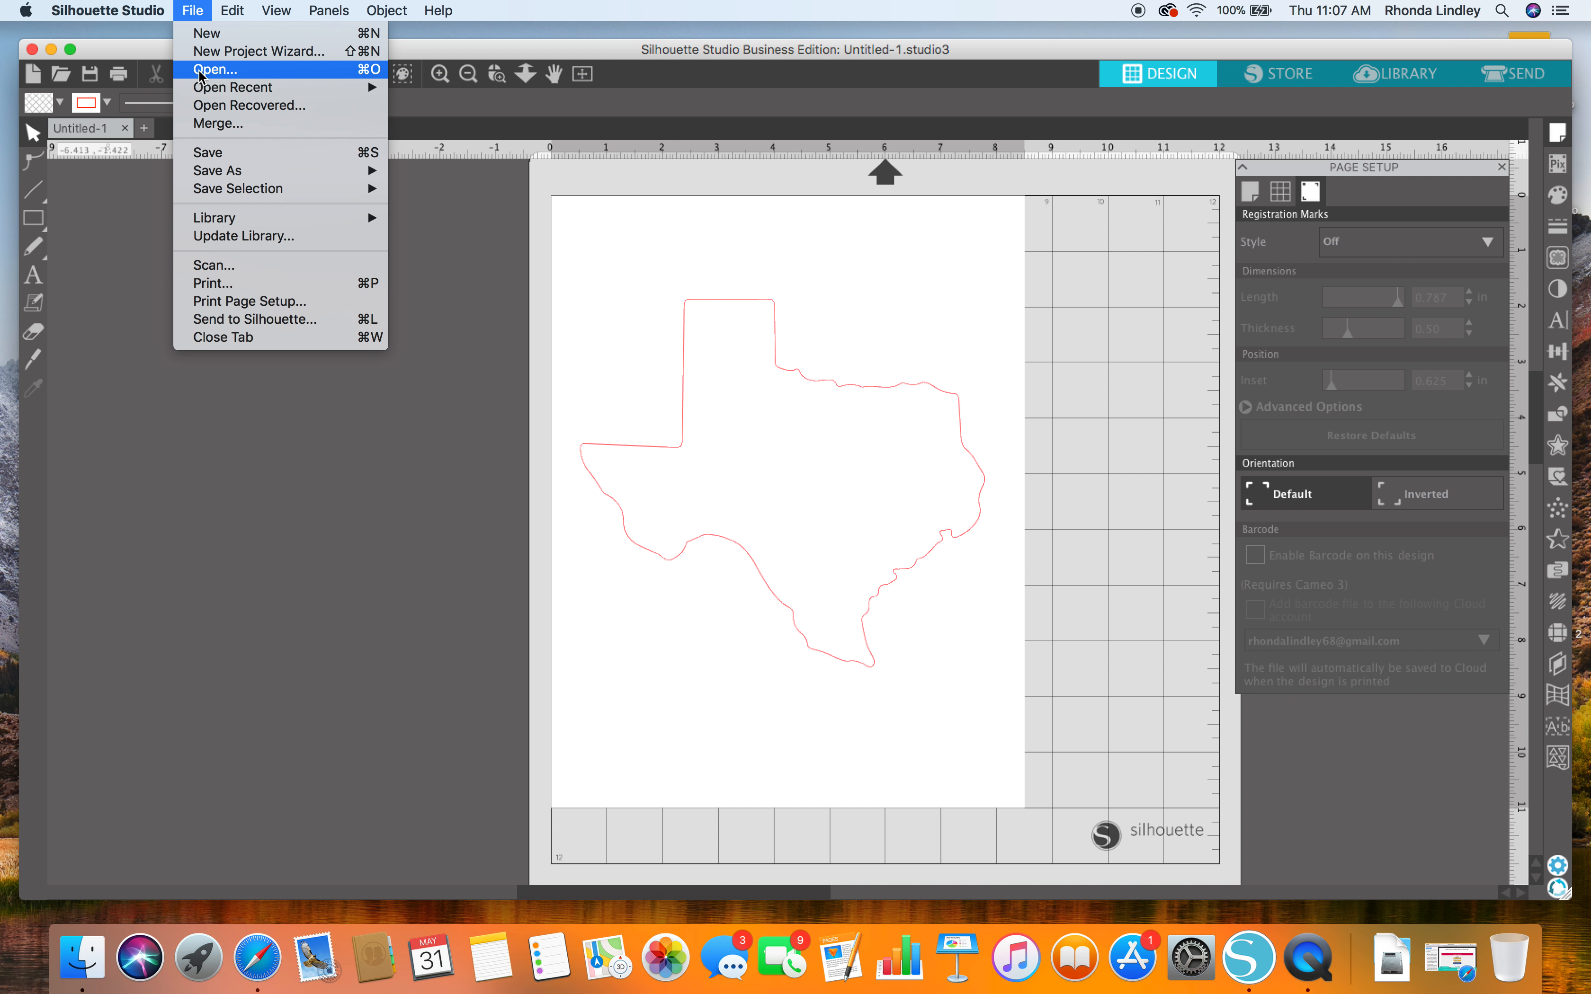
click(214, 69)
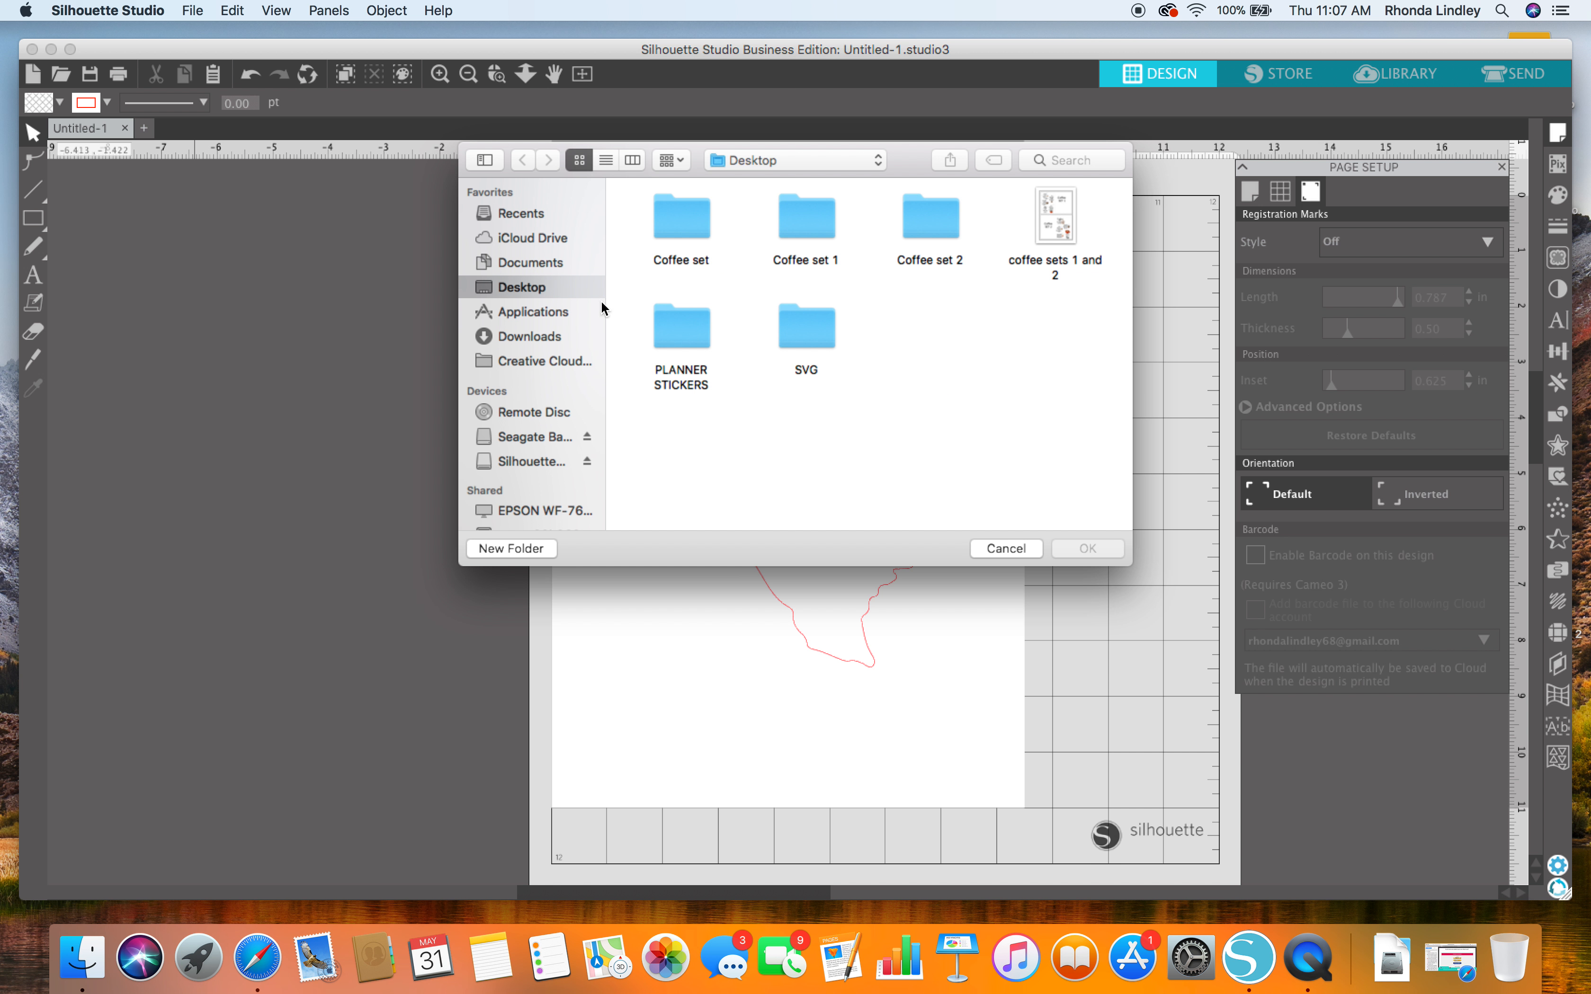
mouse_move(535, 441)
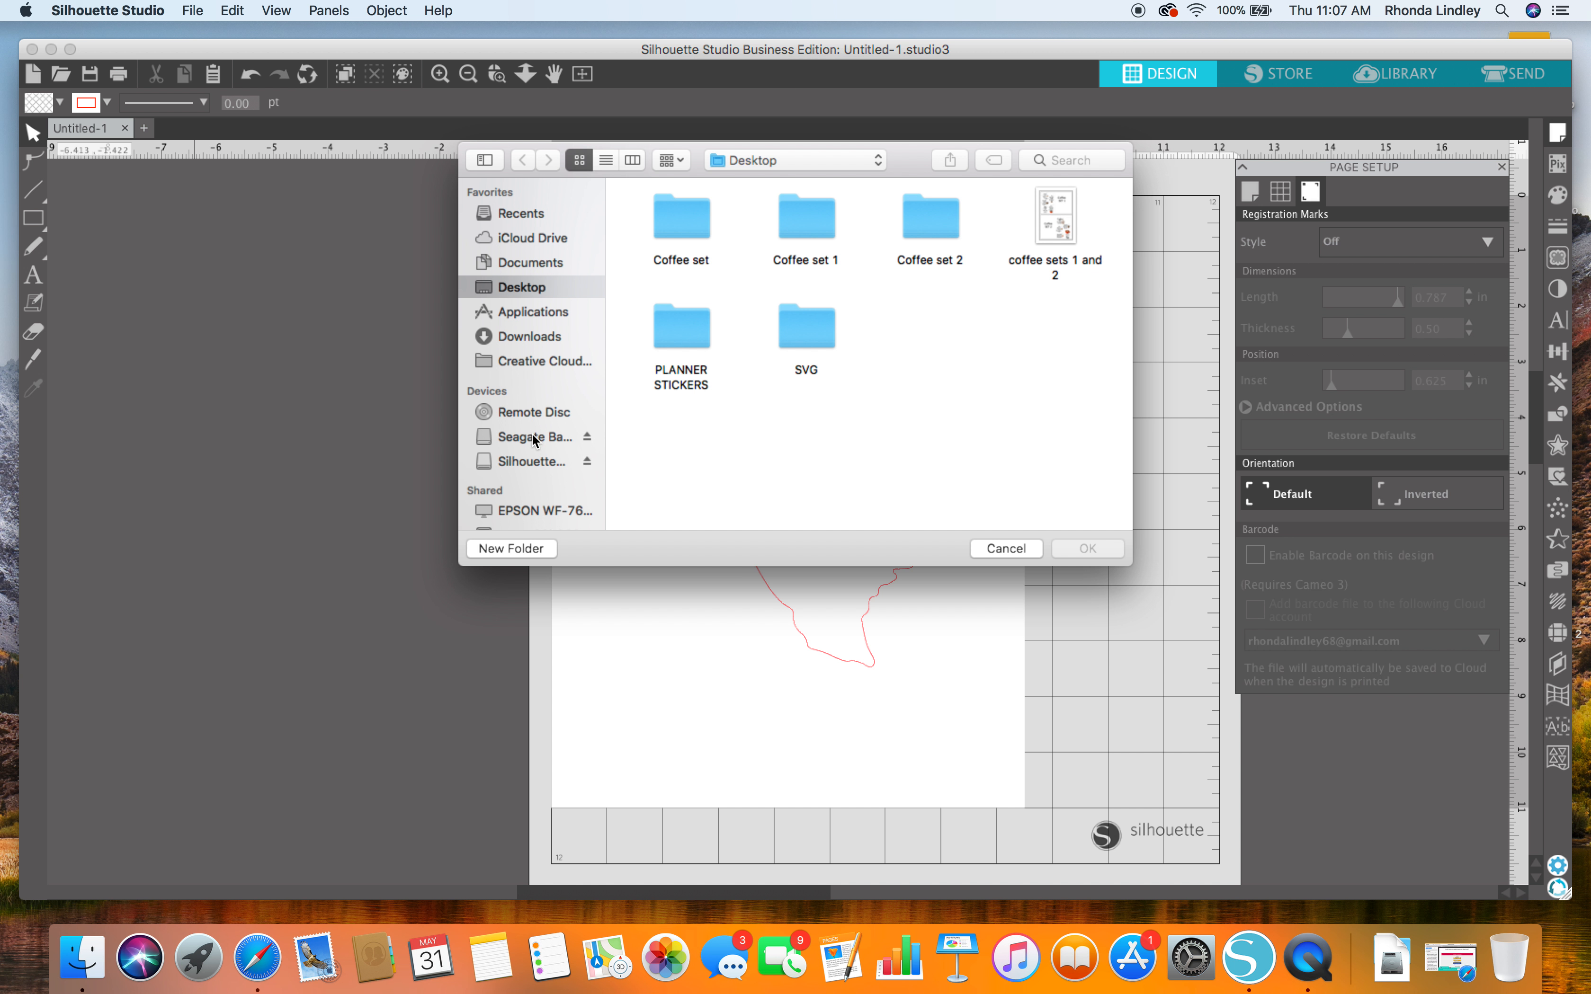
click(528, 437)
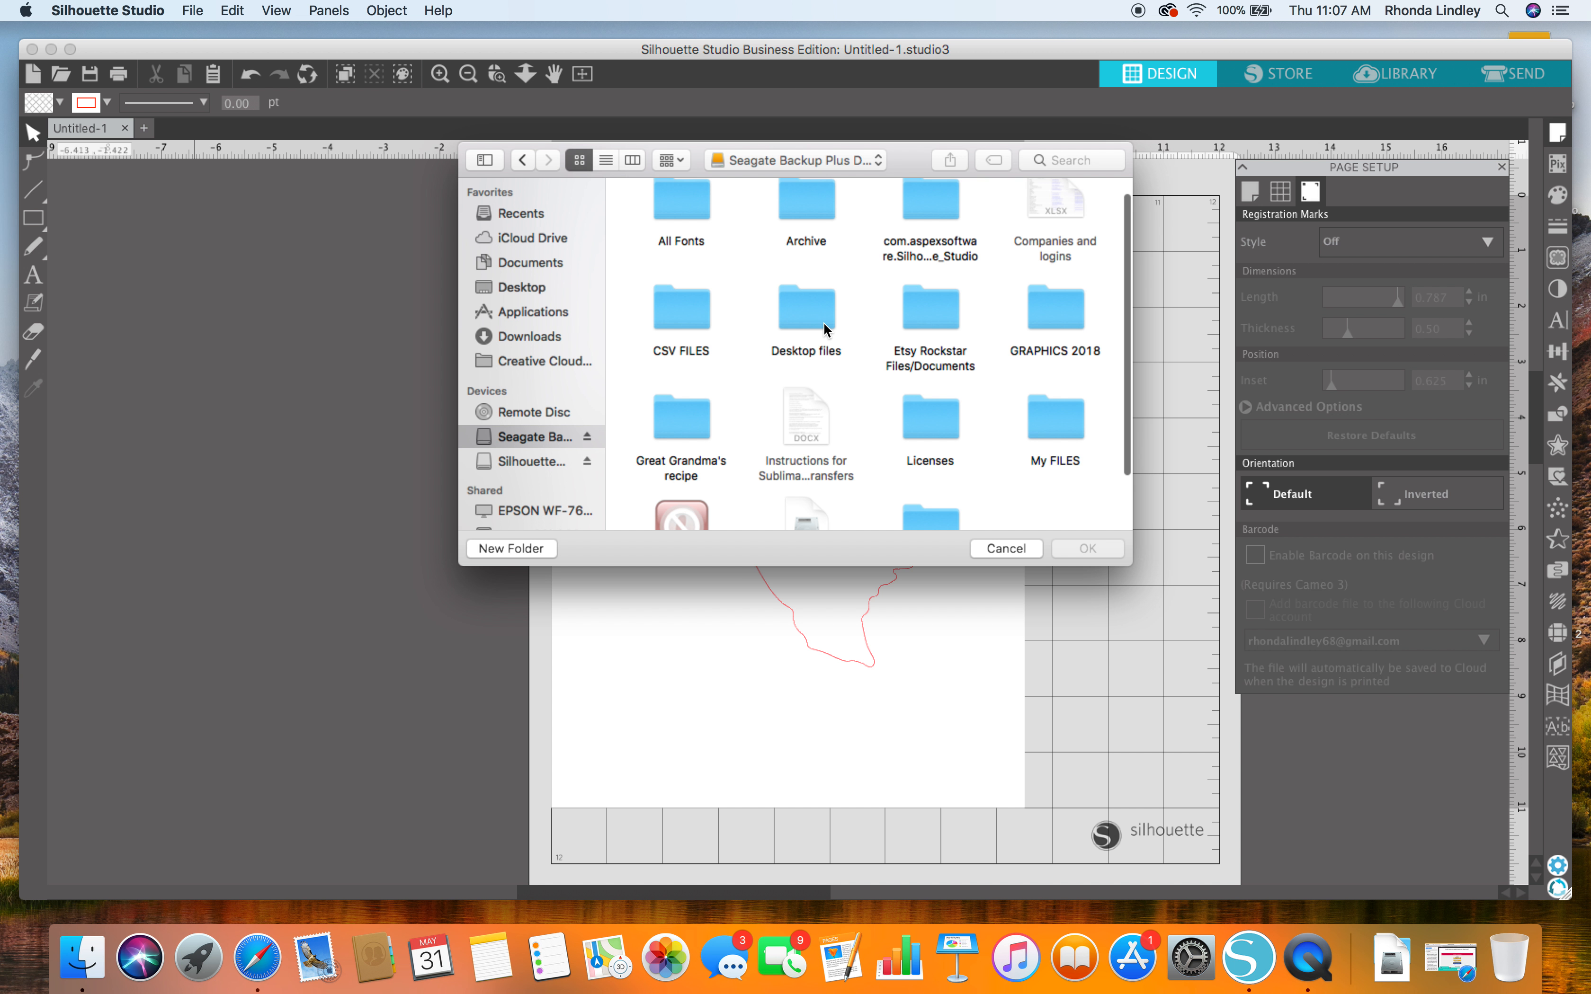
double_click(805, 311)
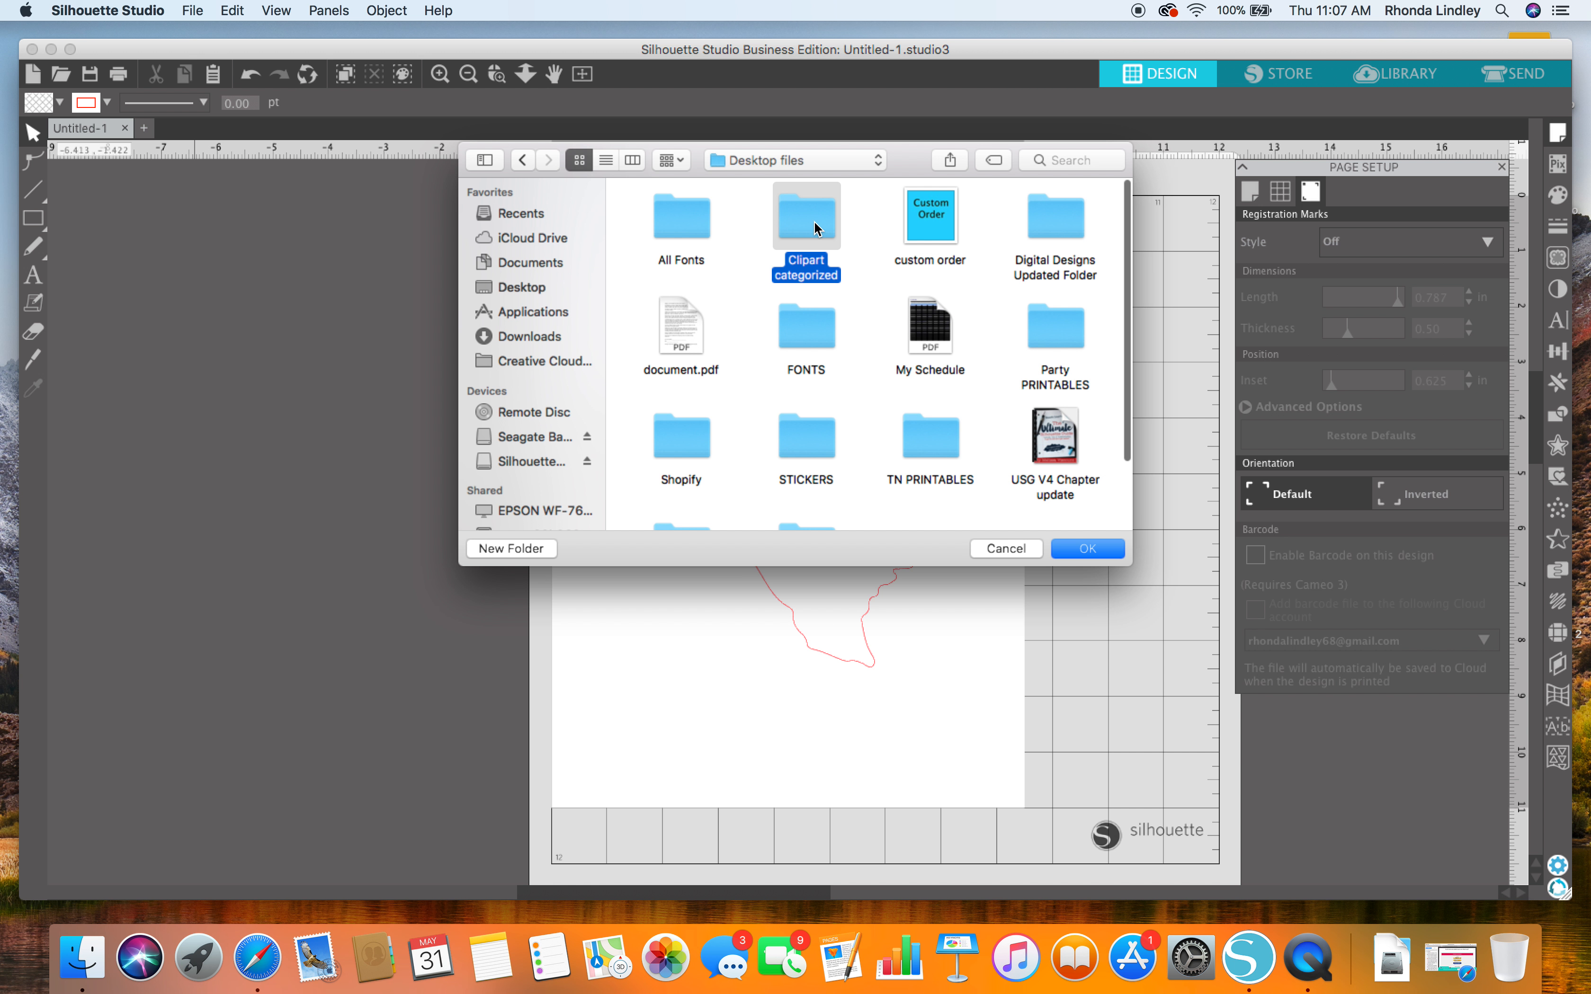
double_click(805, 214)
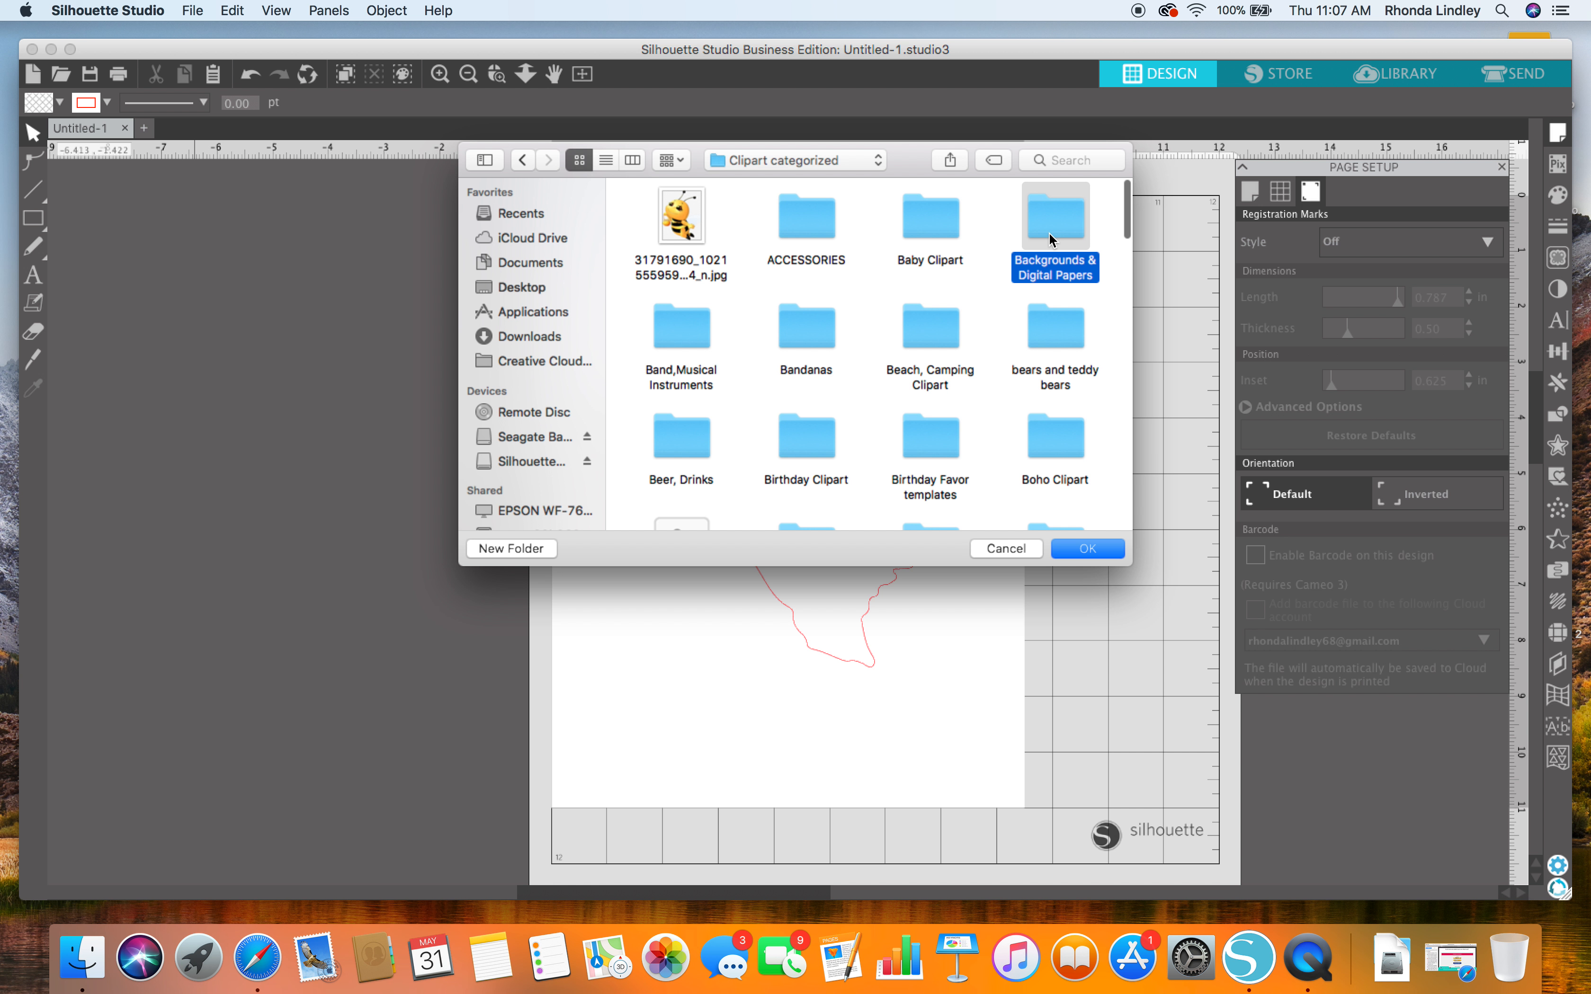
double_click(1053, 215)
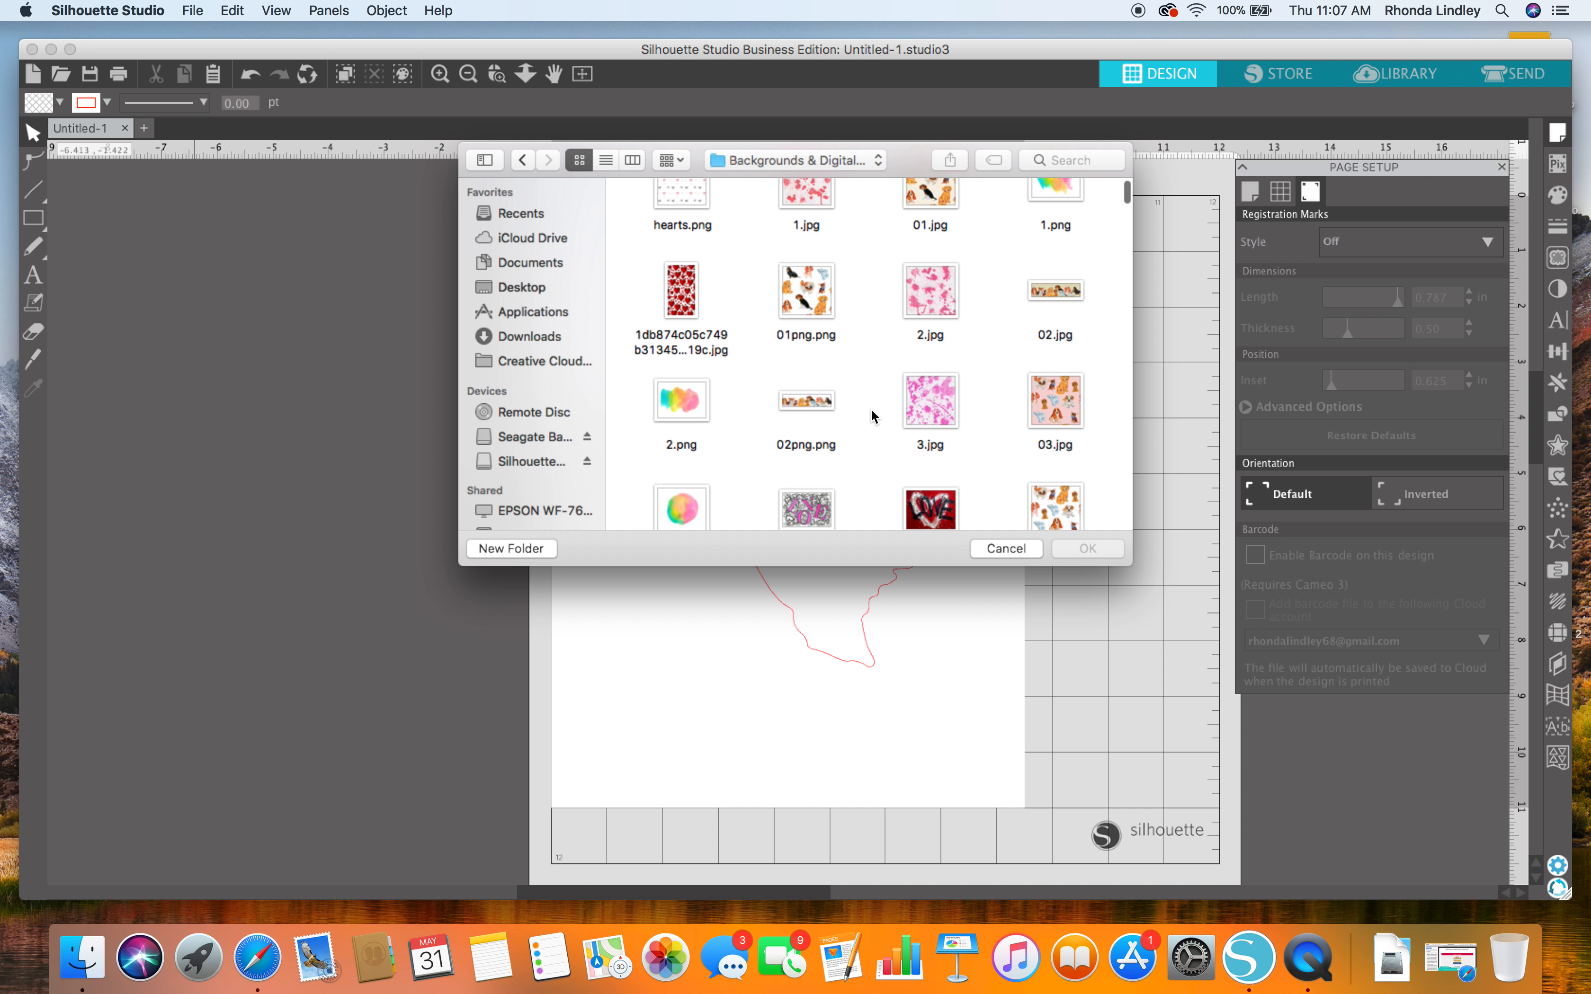
- Choose the dark colorful hearts pattern JPG and confirm opening it as a new document
scroll(down, 3)
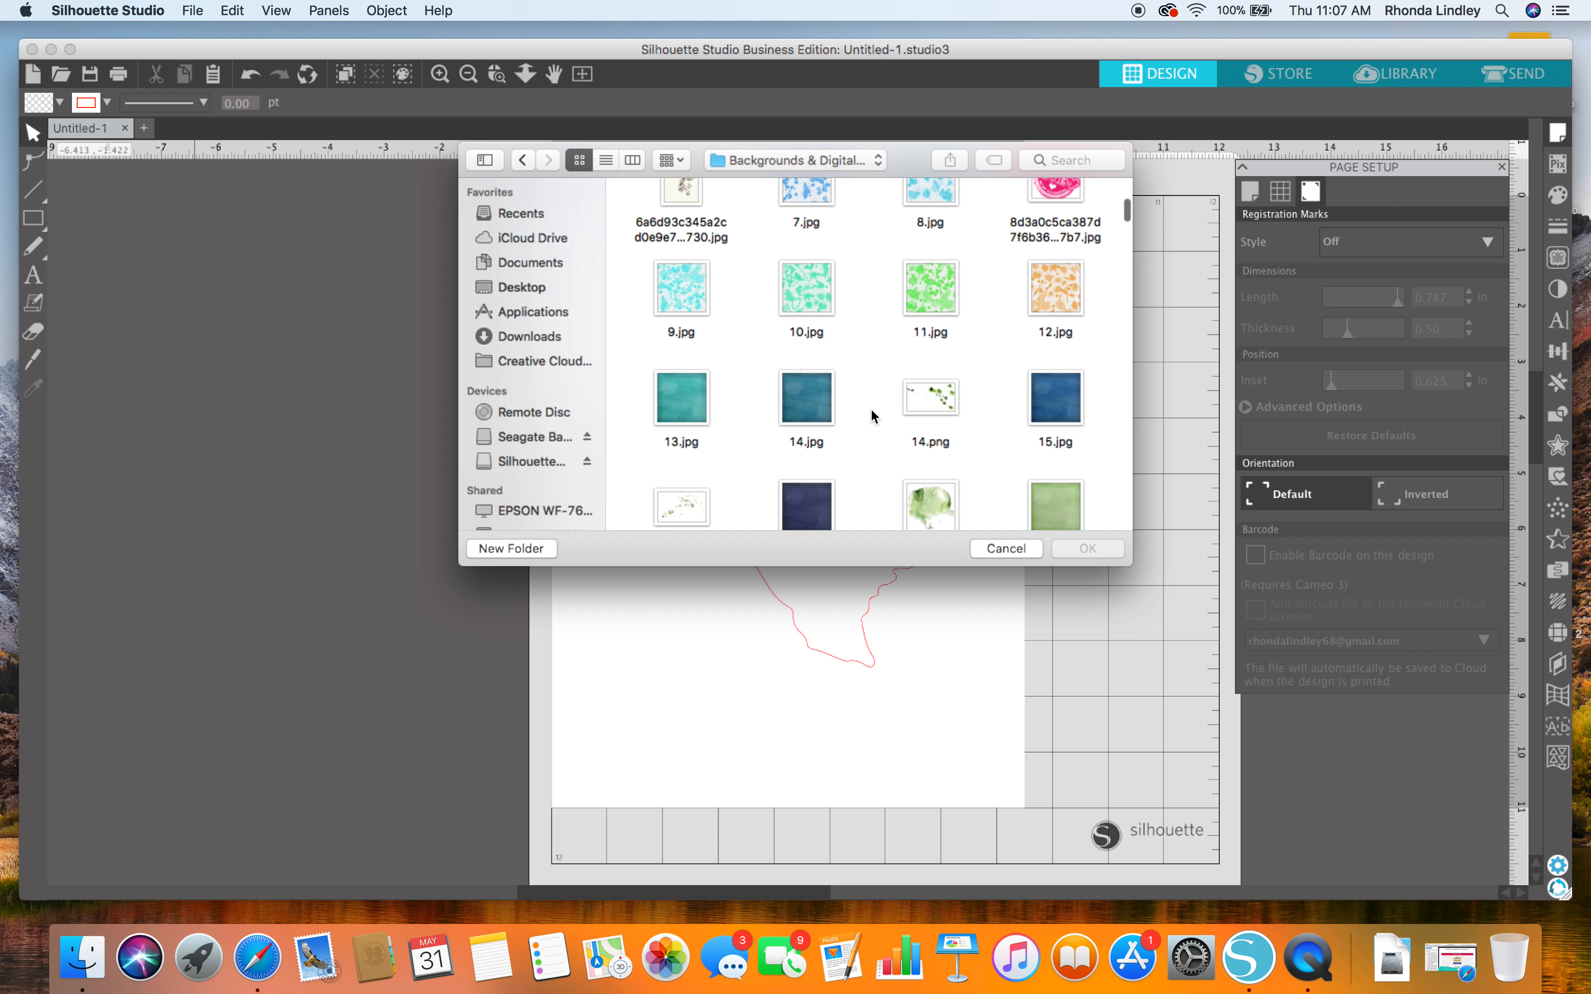
scroll(down, 3)
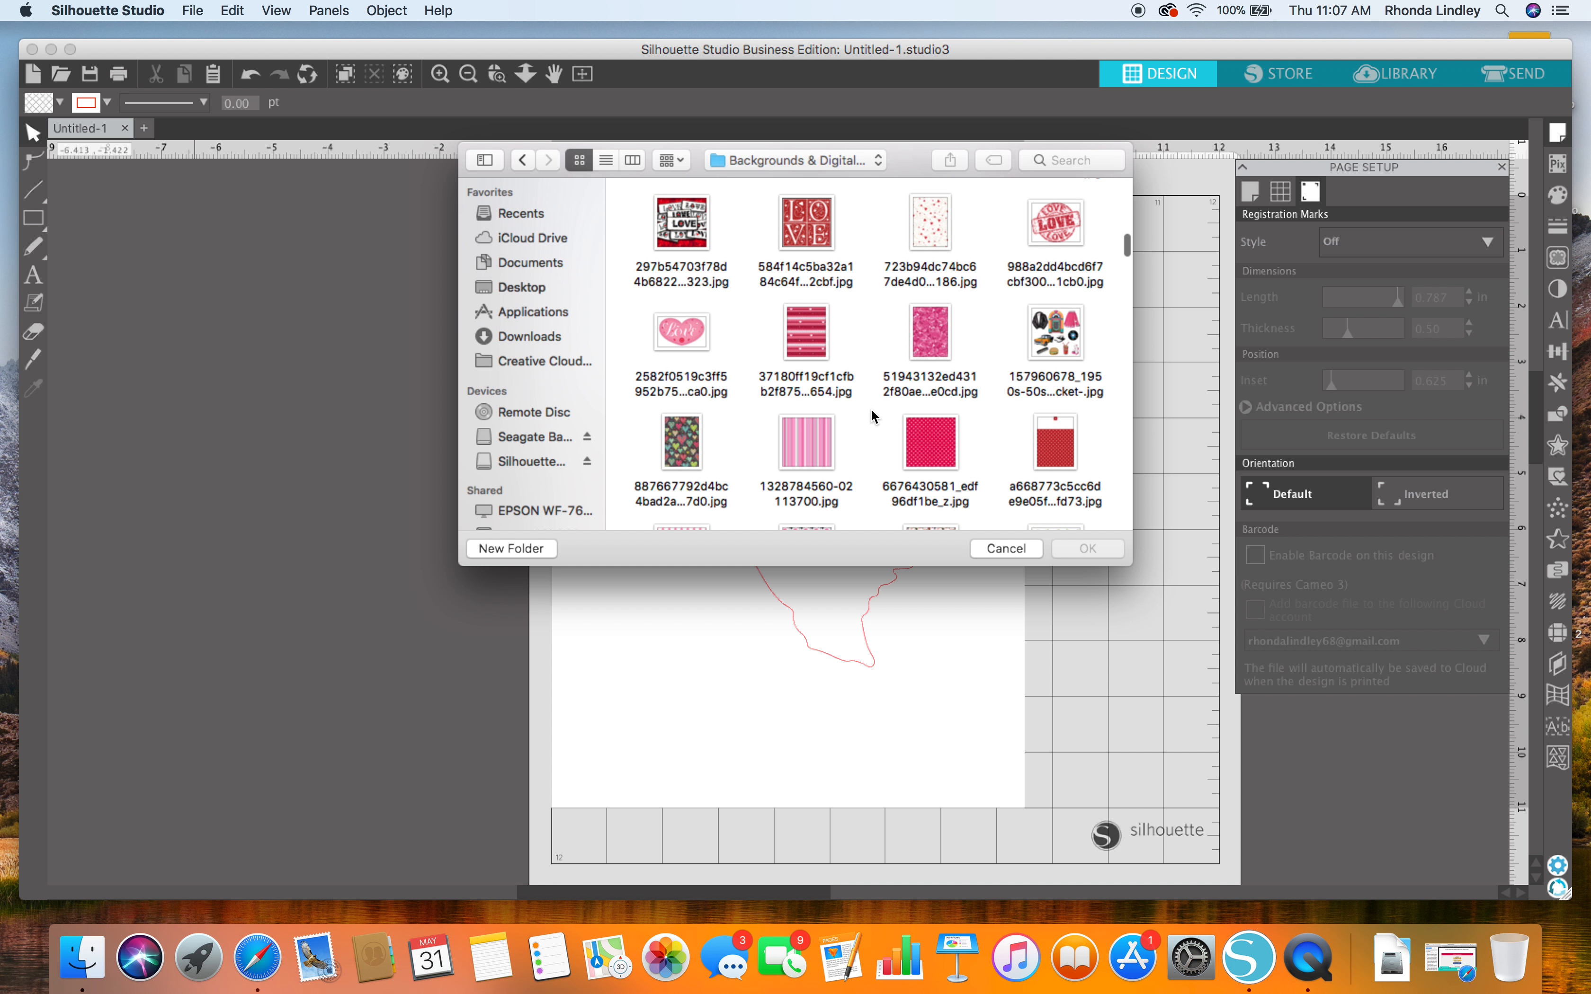
scroll(down, 3)
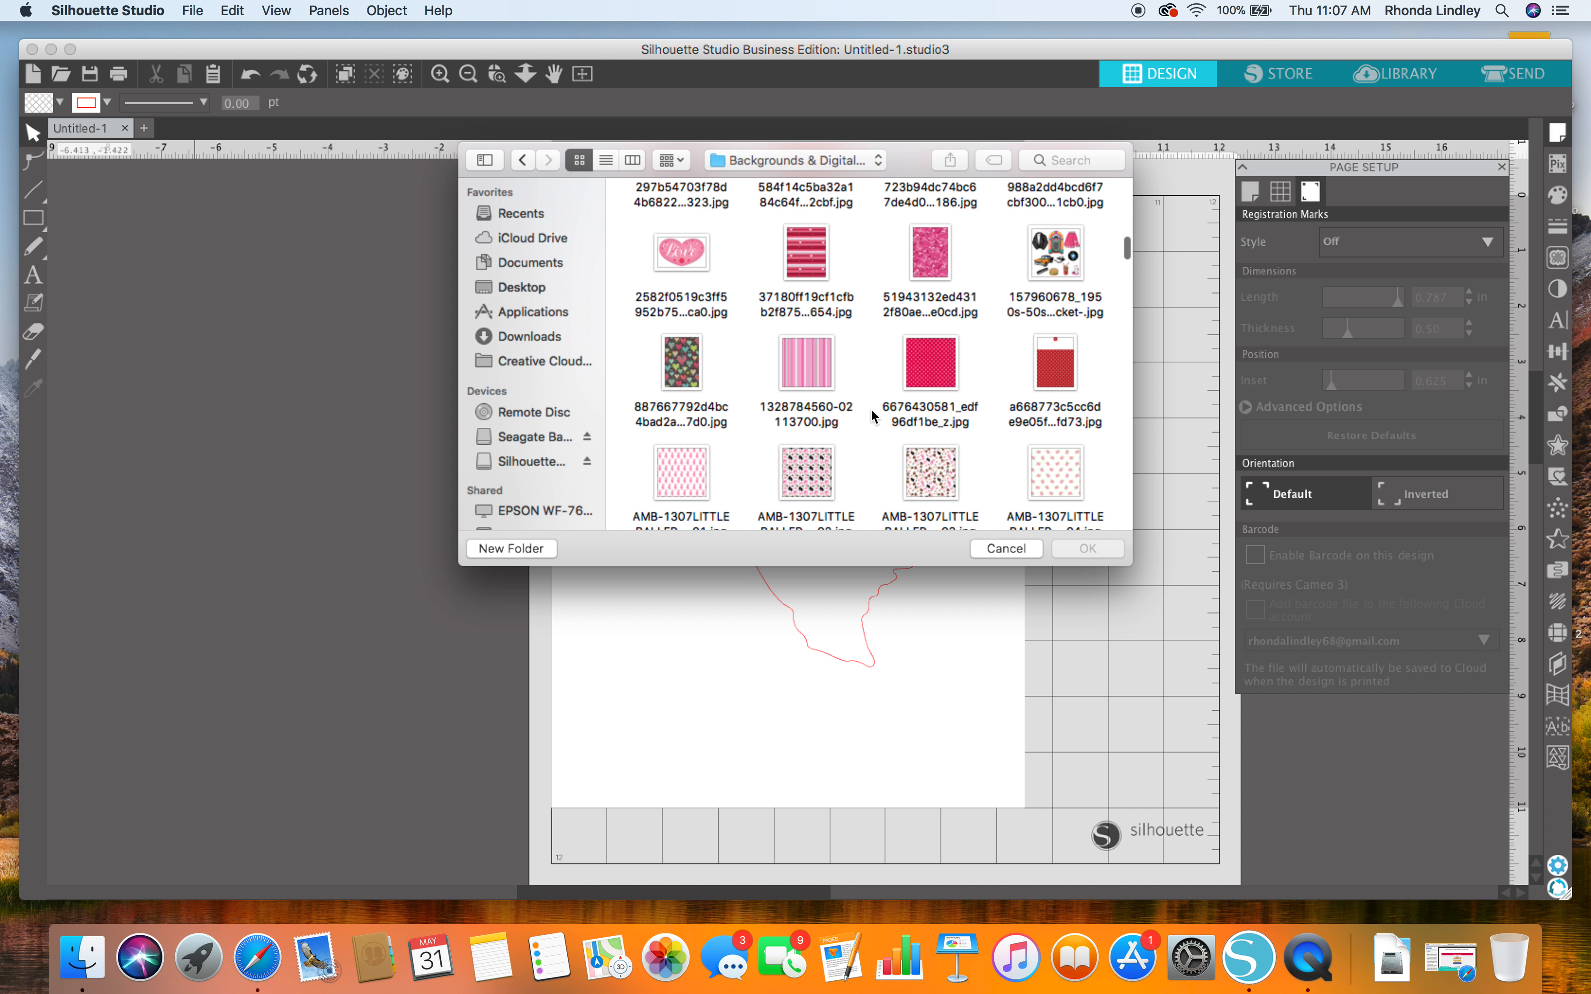
mouse_move(668, 361)
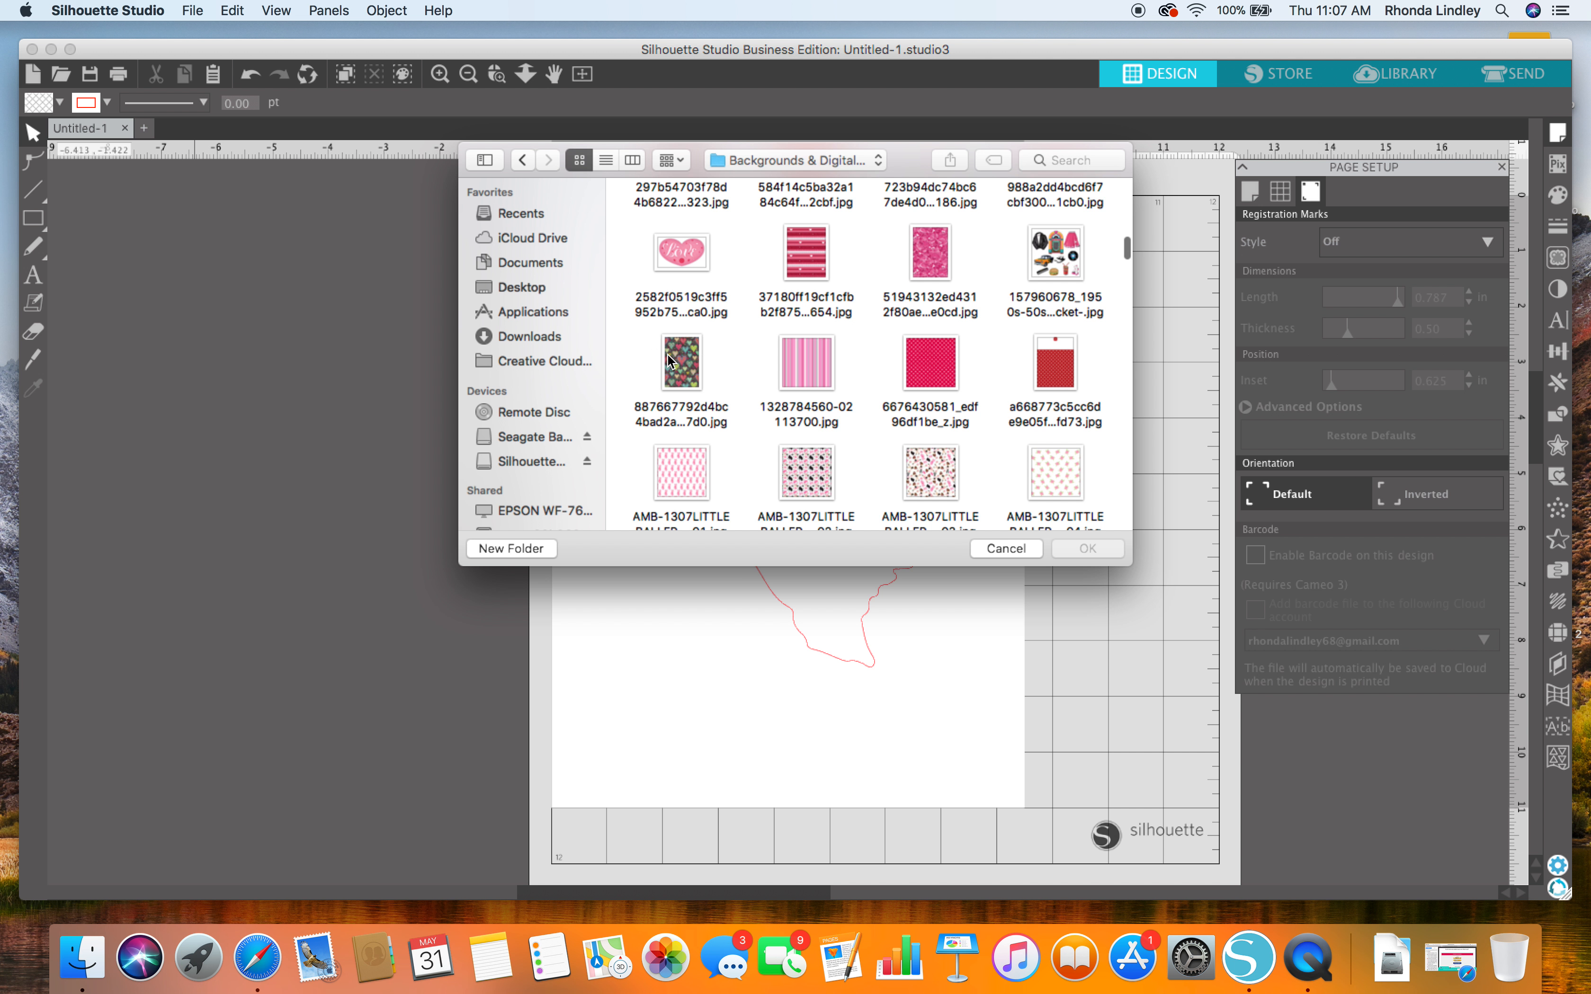
click(682, 362)
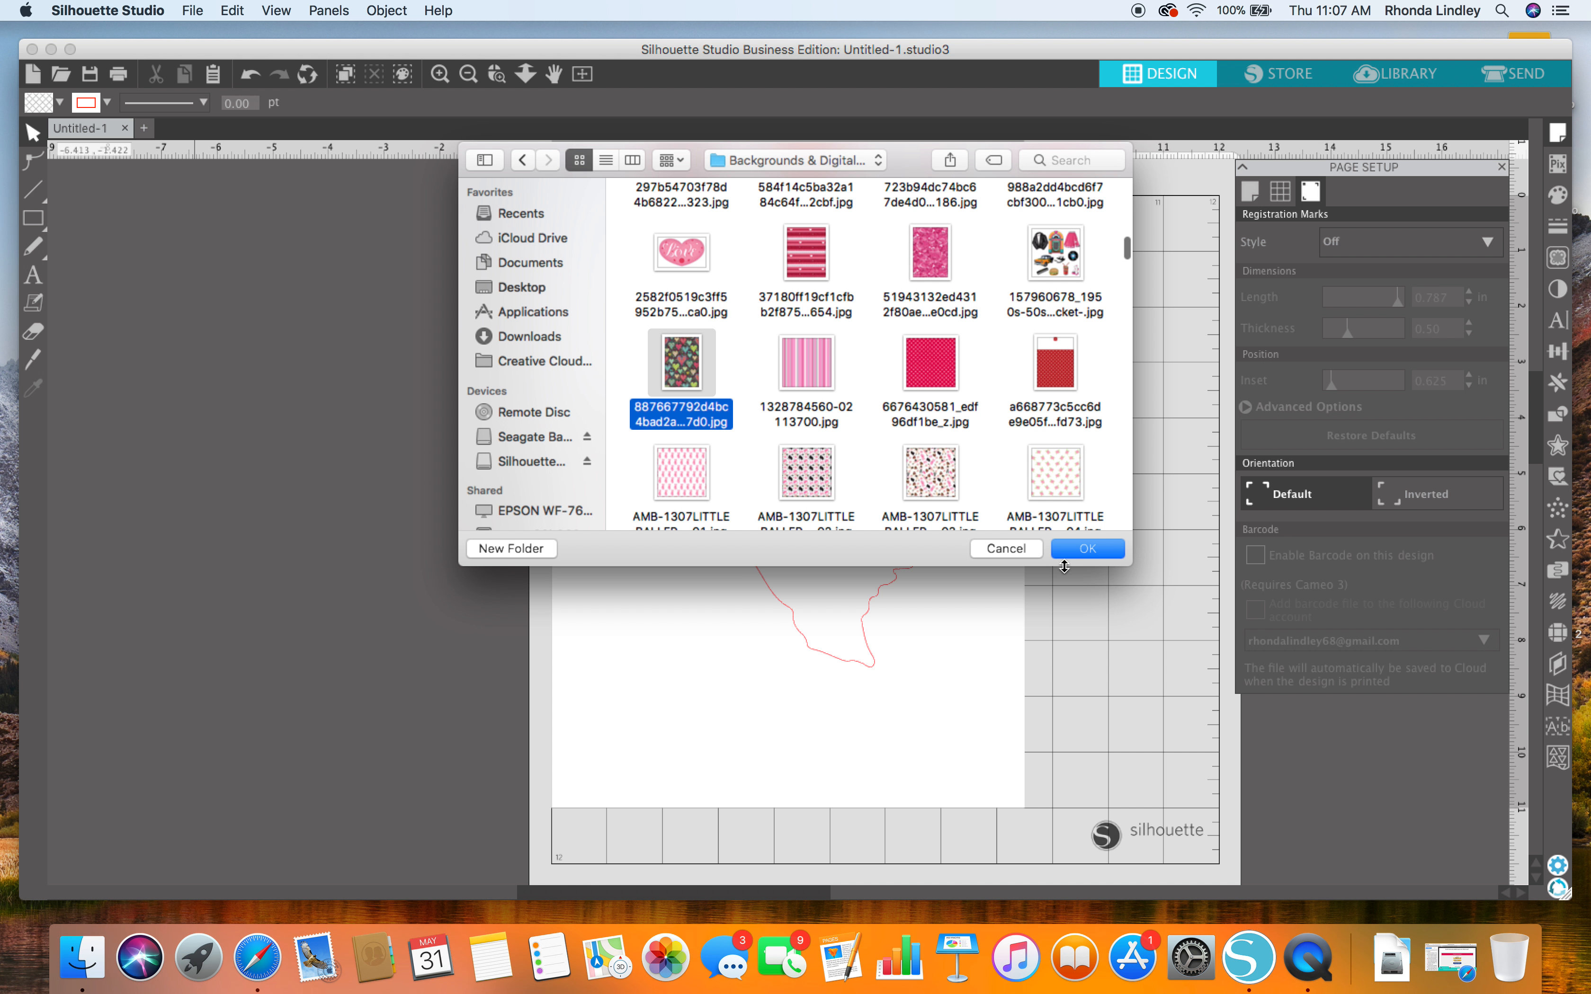
click(1085, 548)
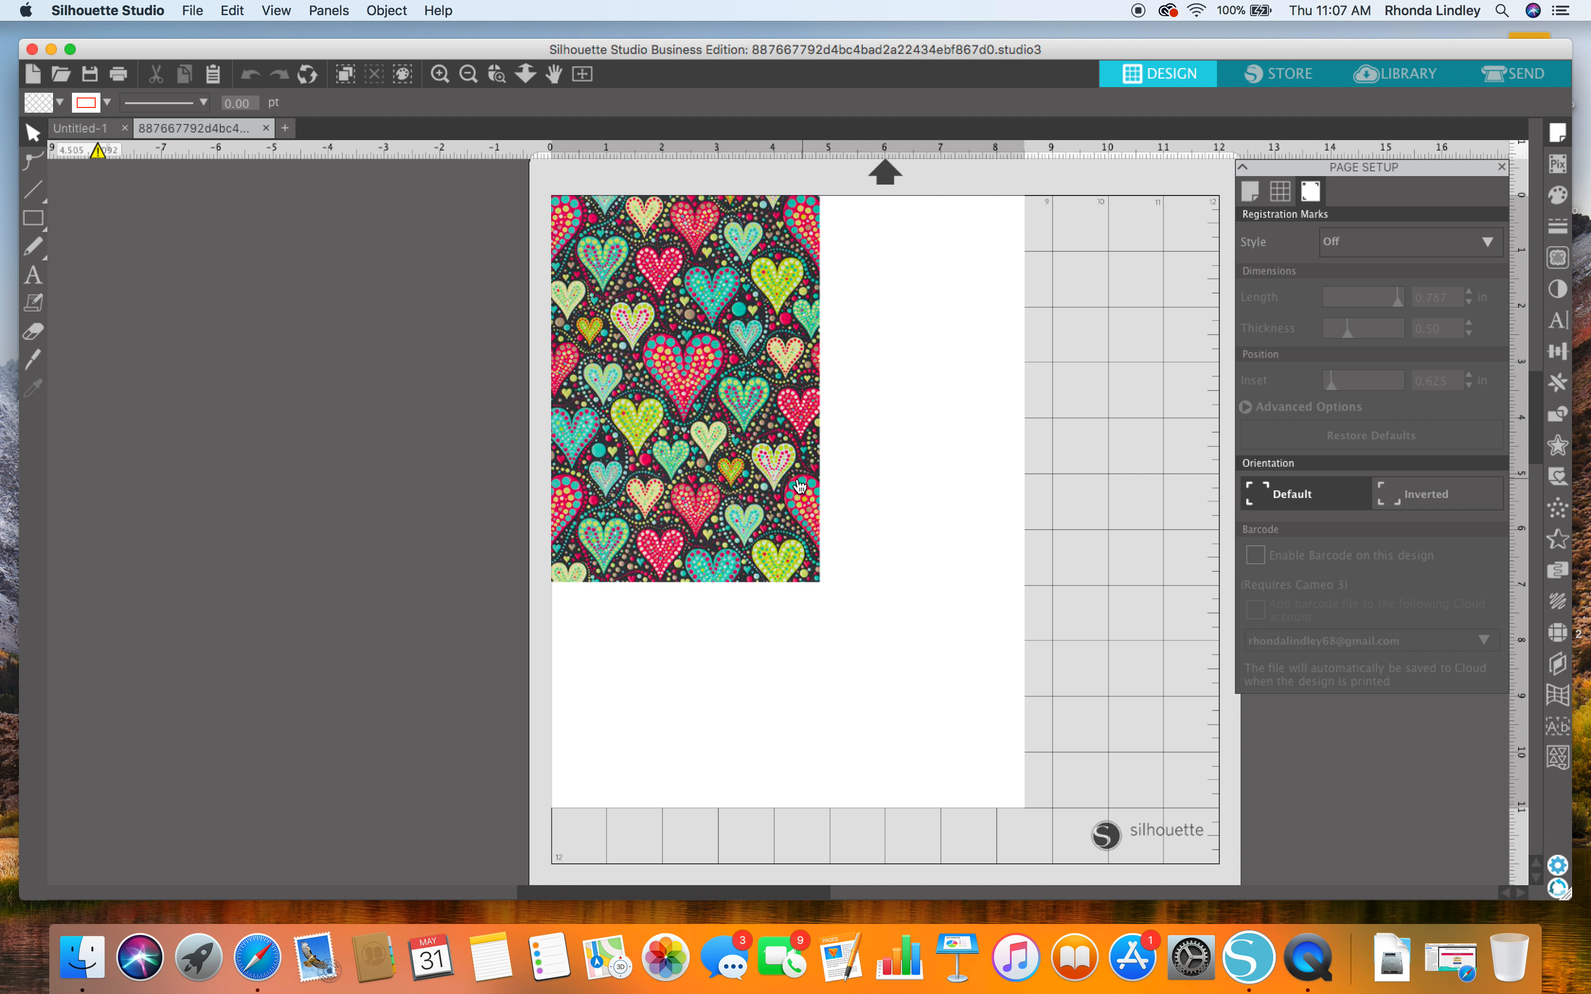
- Return to the Untitled-1 document and start copying the hearts pattern image
click(683, 390)
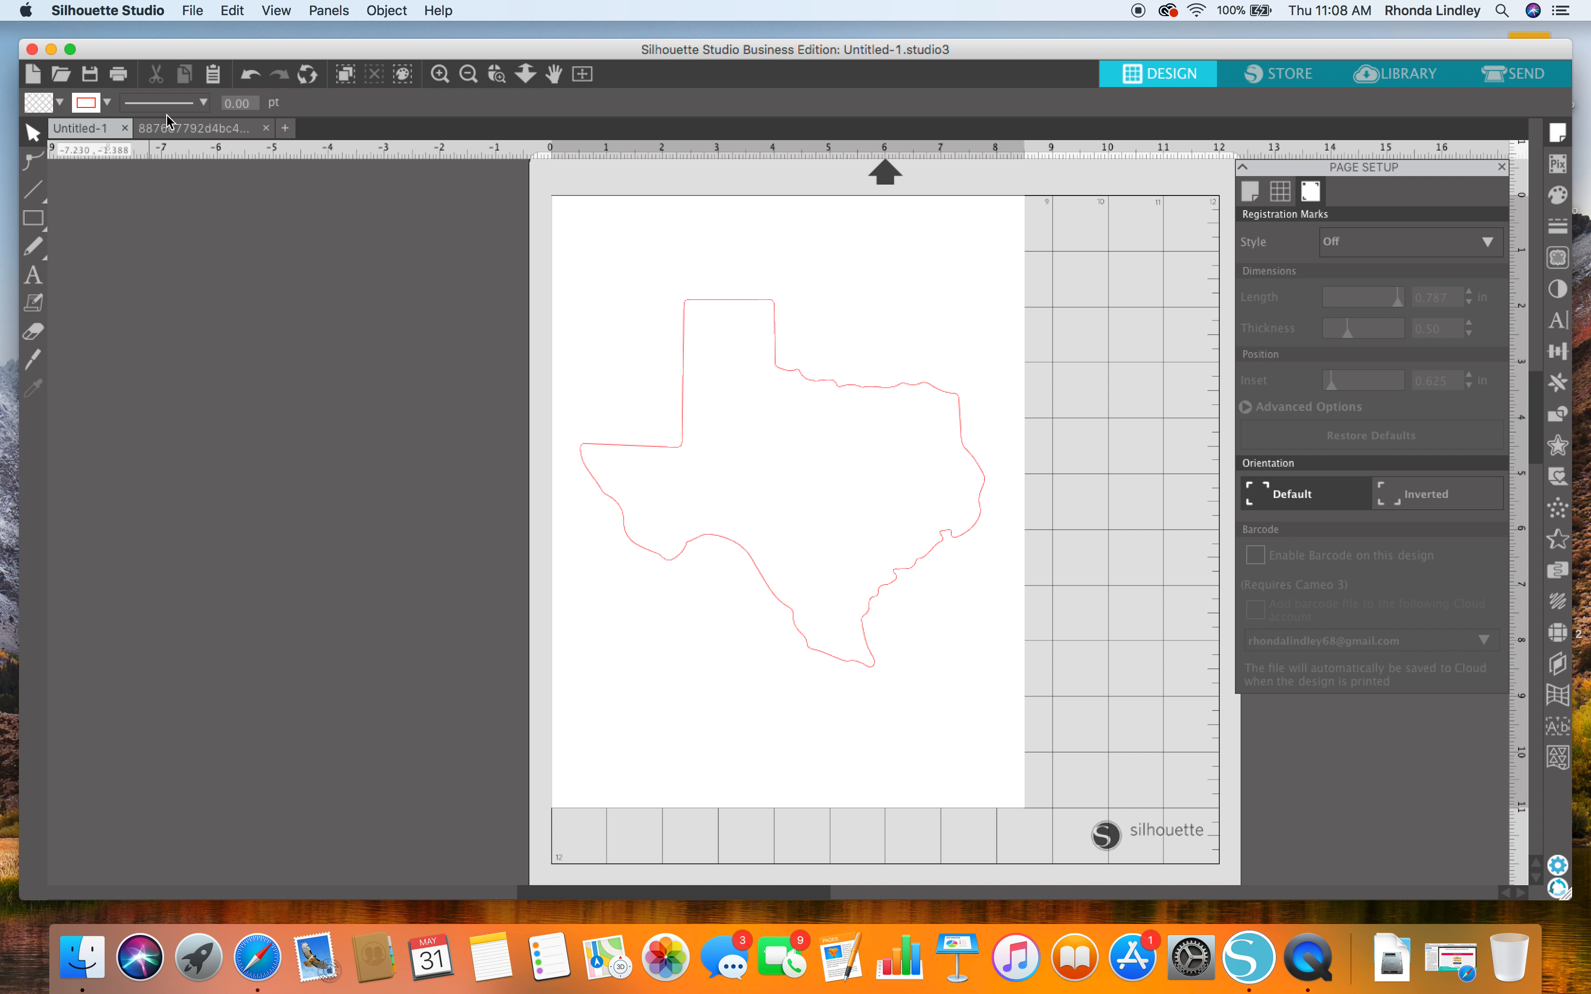
right_click(746, 463)
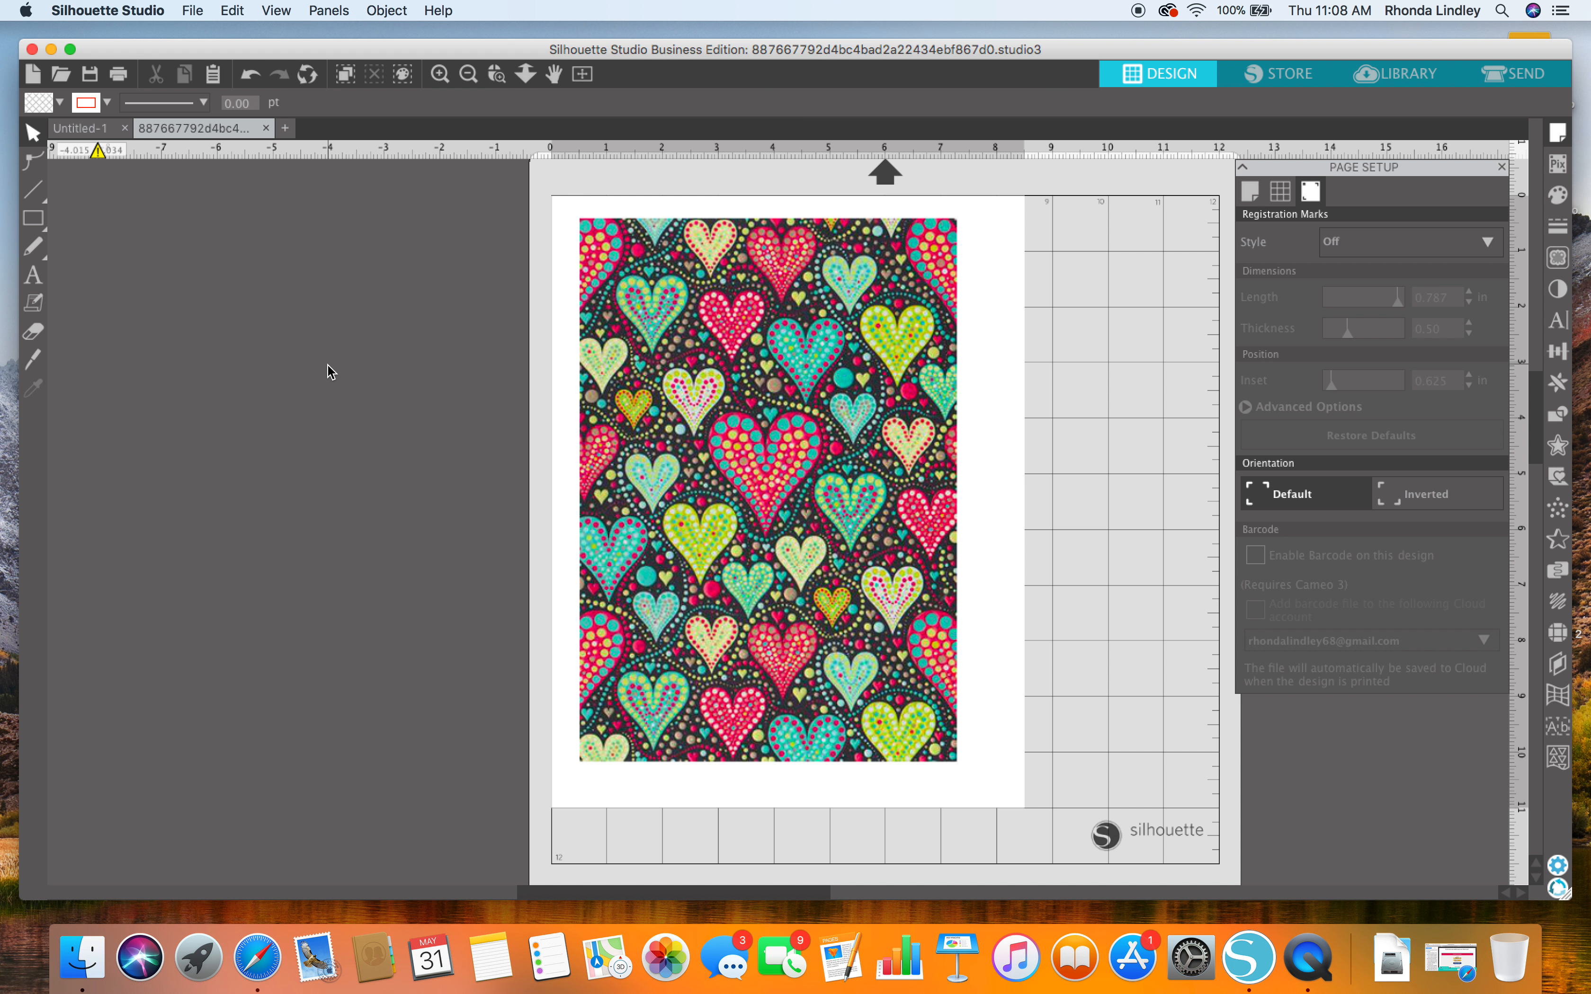
- Paste the hearts pattern onto the Texas outline page and select both objects
right_click(710, 486)
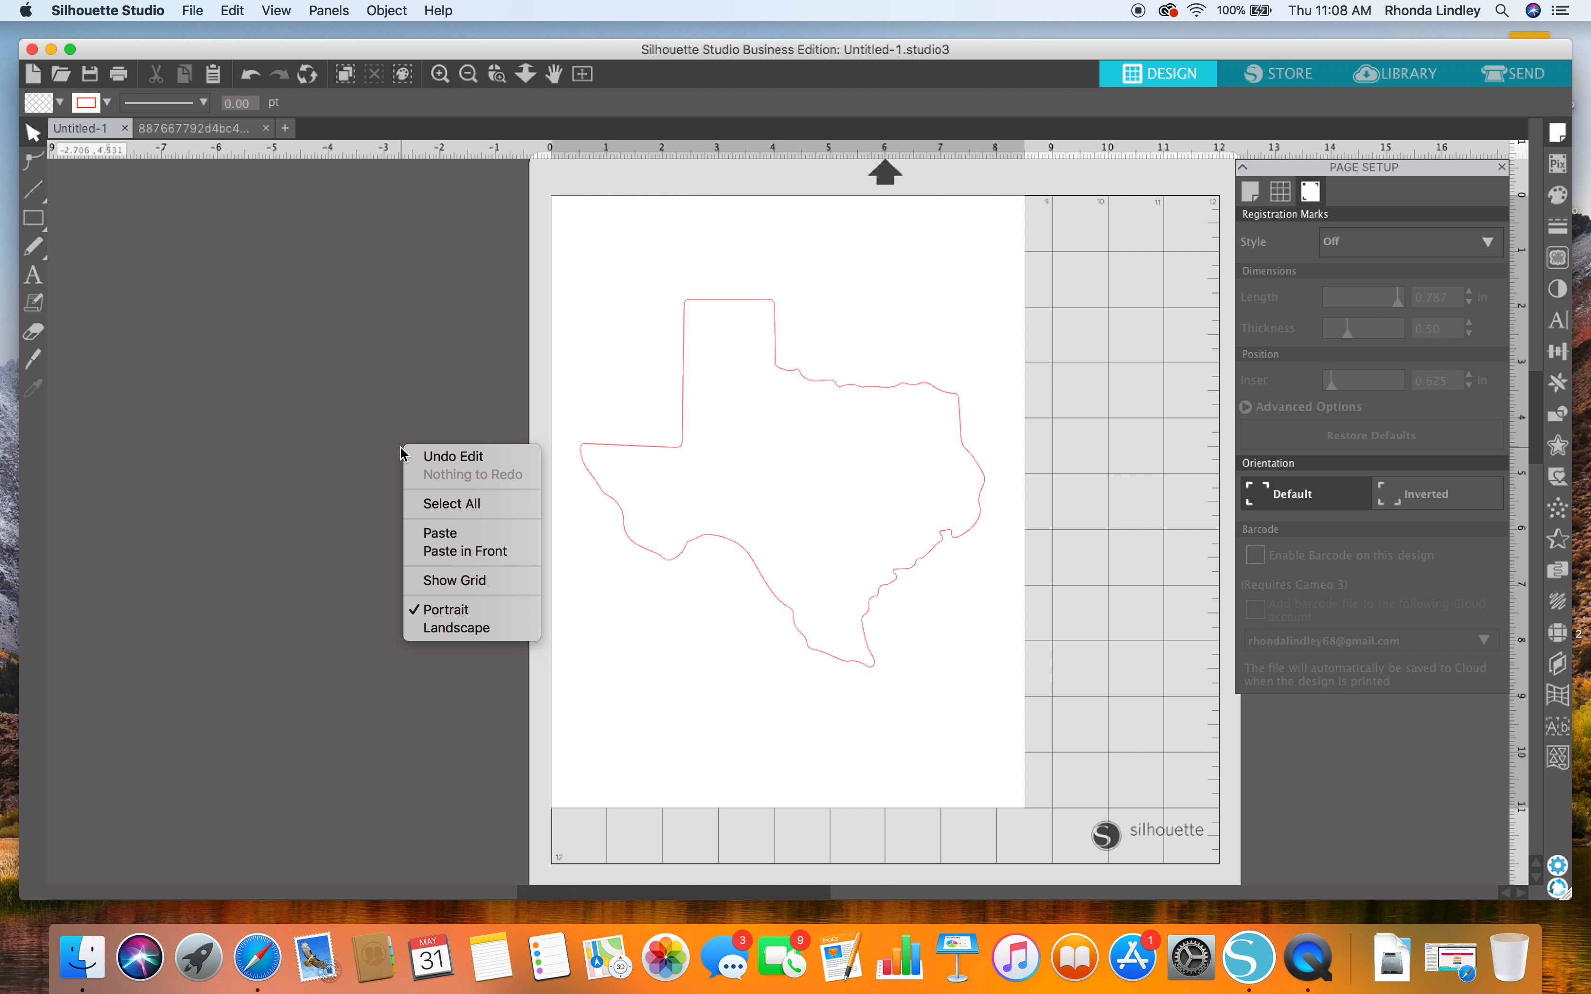
click(440, 533)
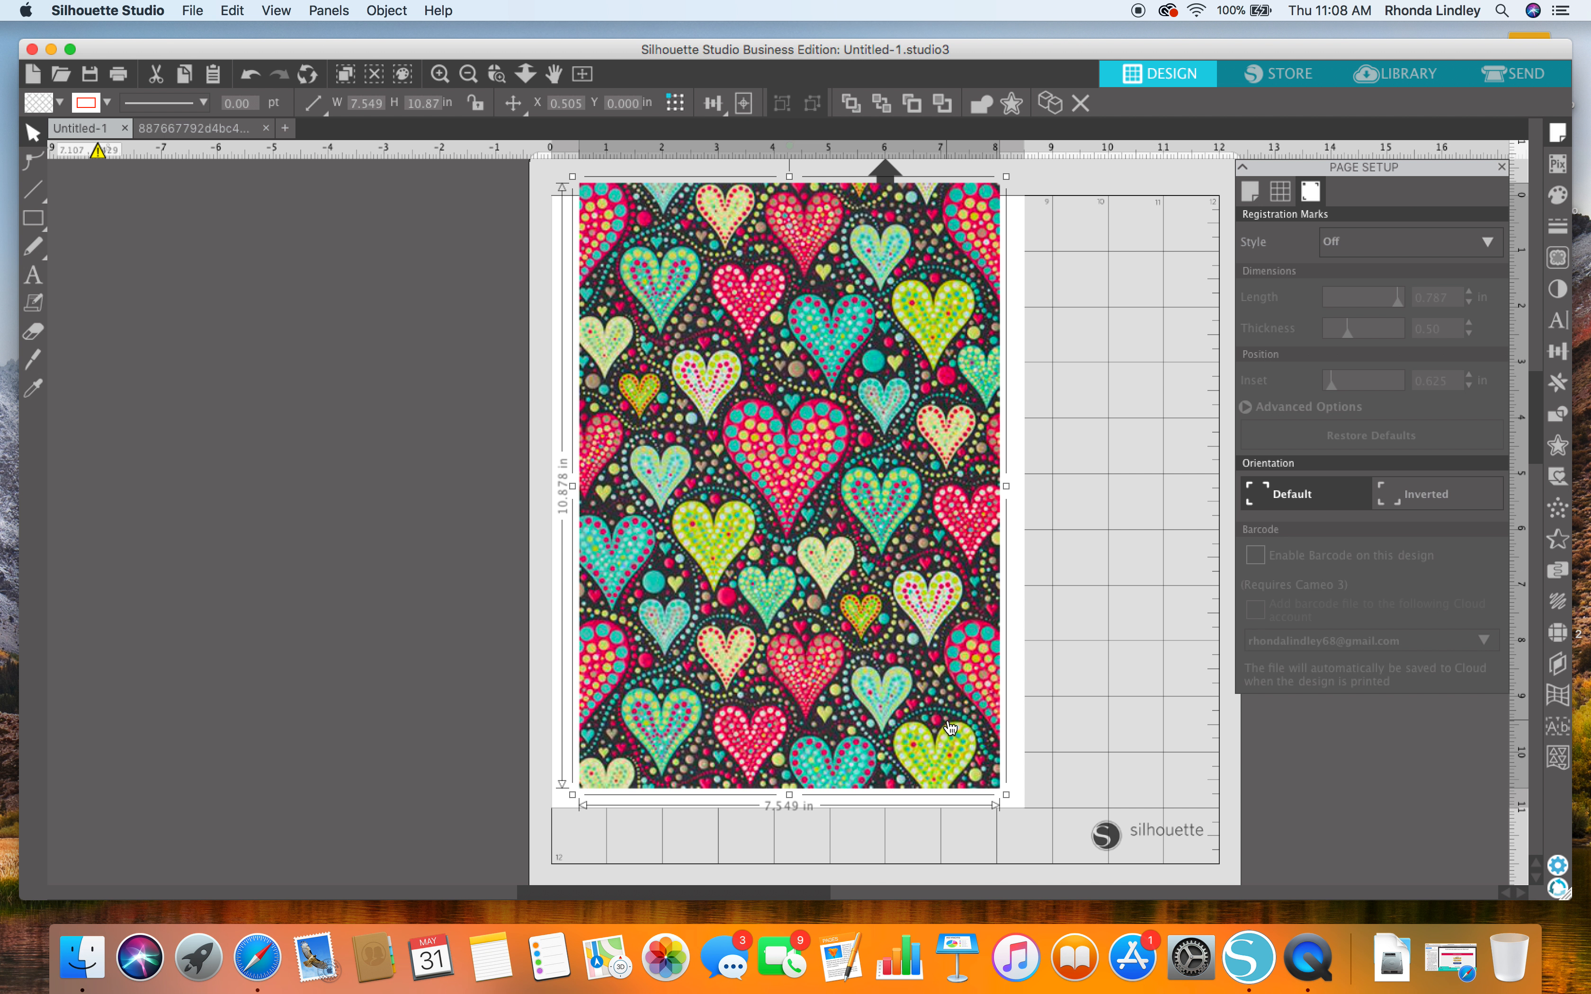
click(351, 235)
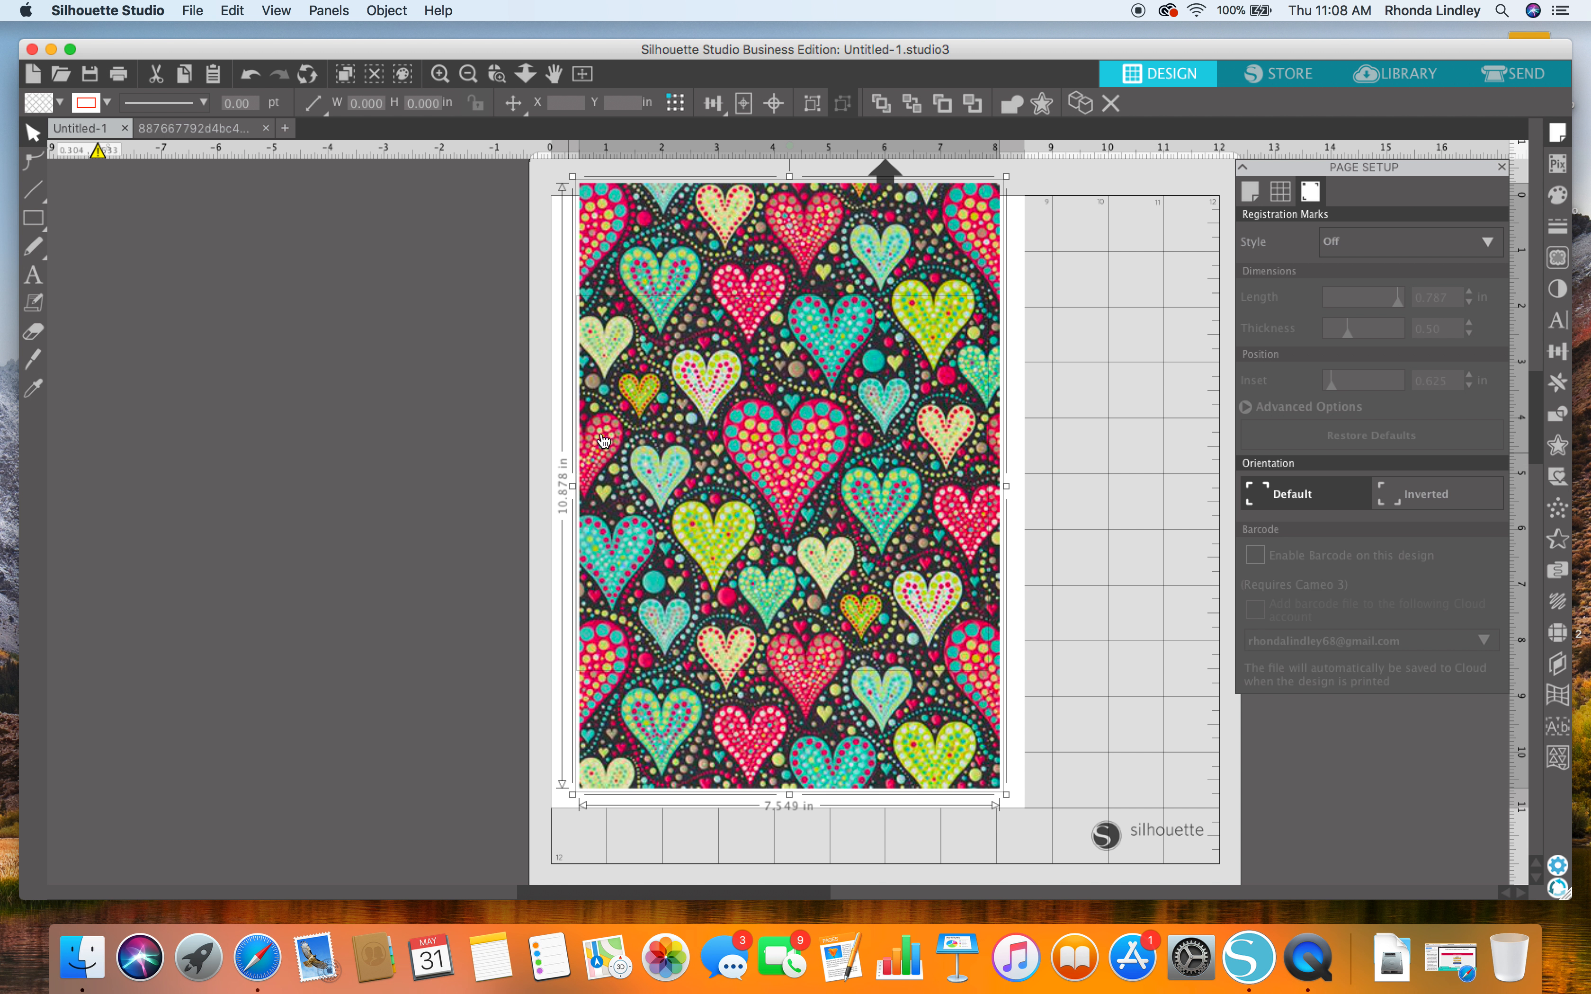
mouse_move(891, 457)
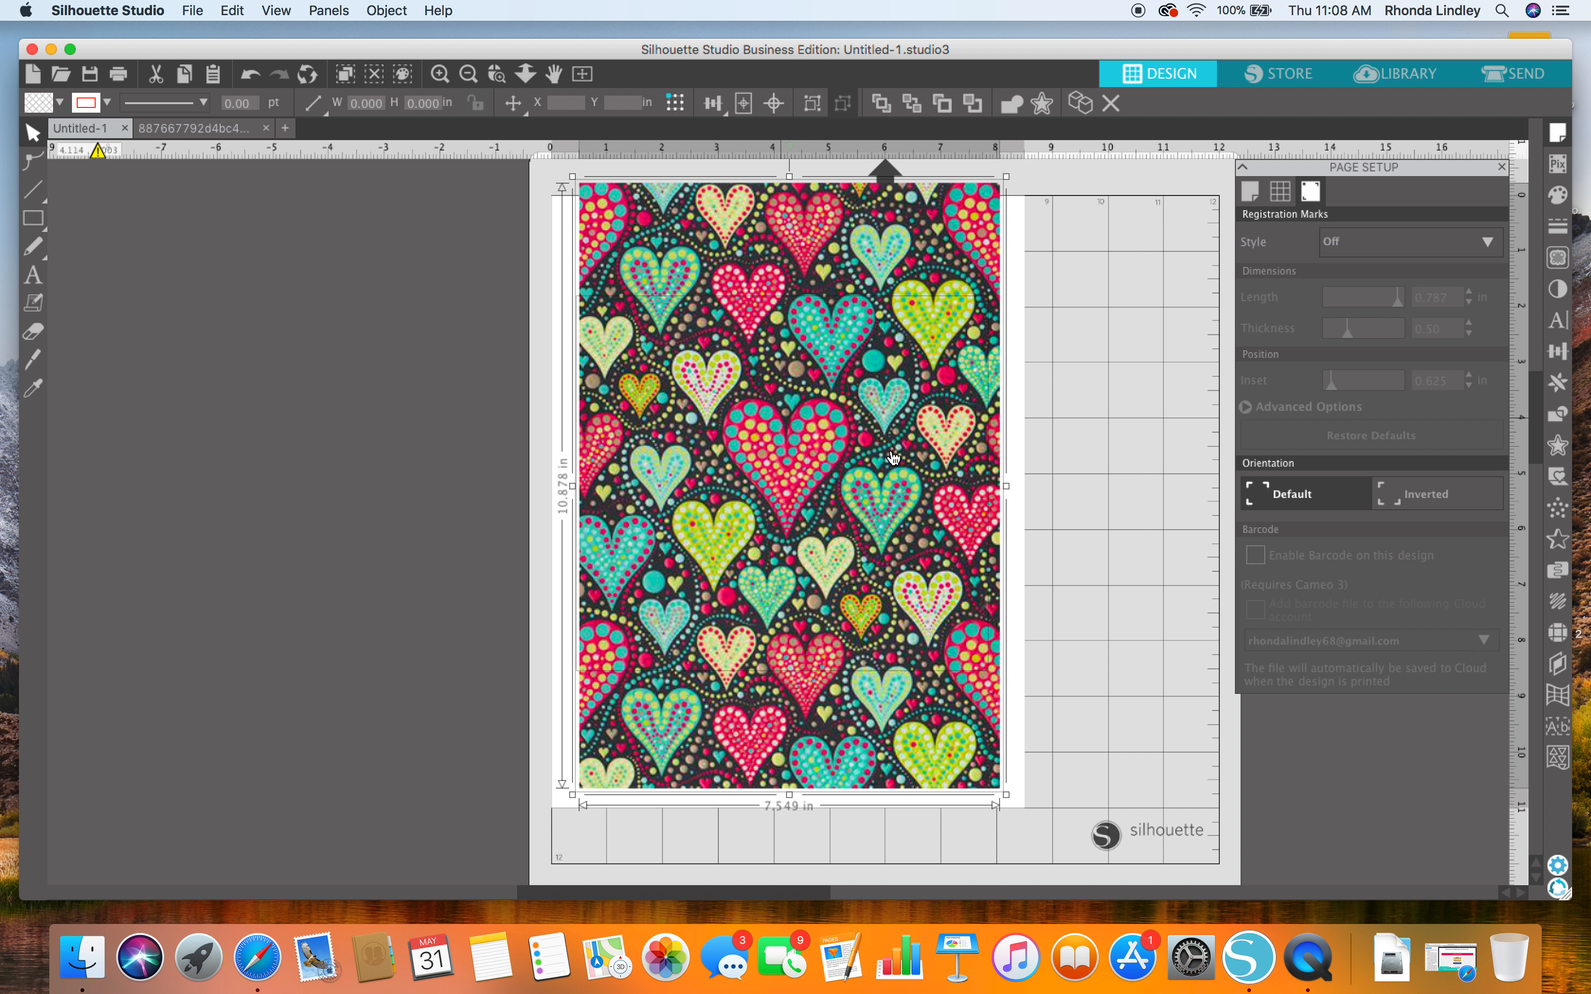
mouse_move(375, 10)
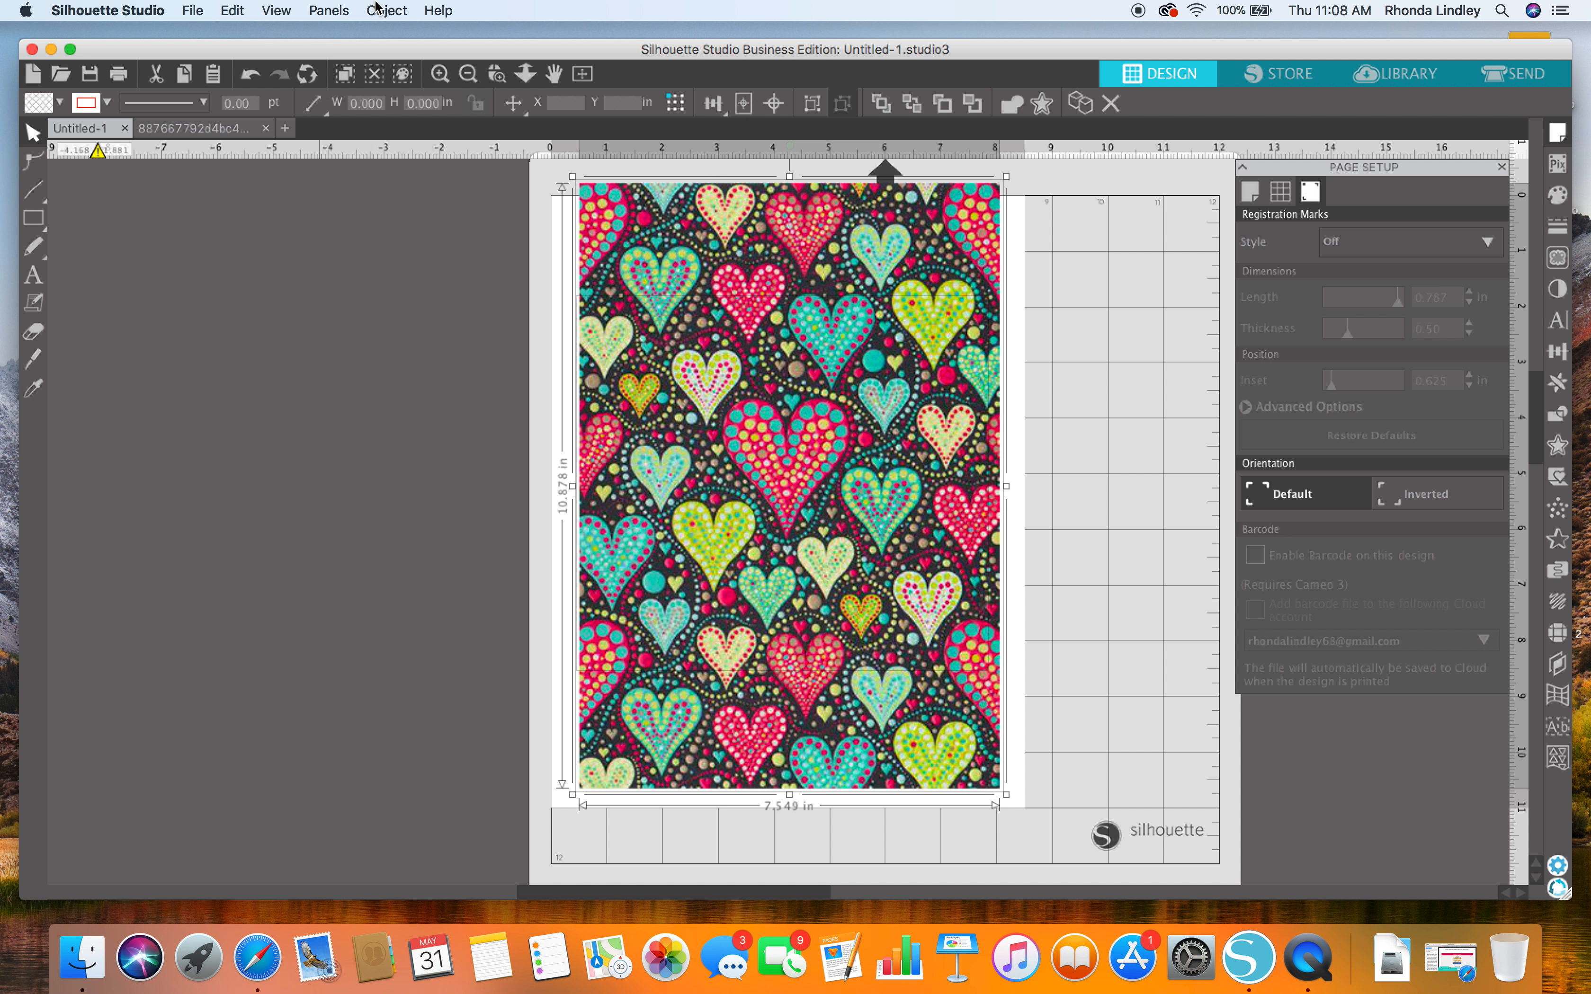
- Crop the hearts pattern to the Texas outline via Object > Modify > Crop, then deselect the result
click(387, 10)
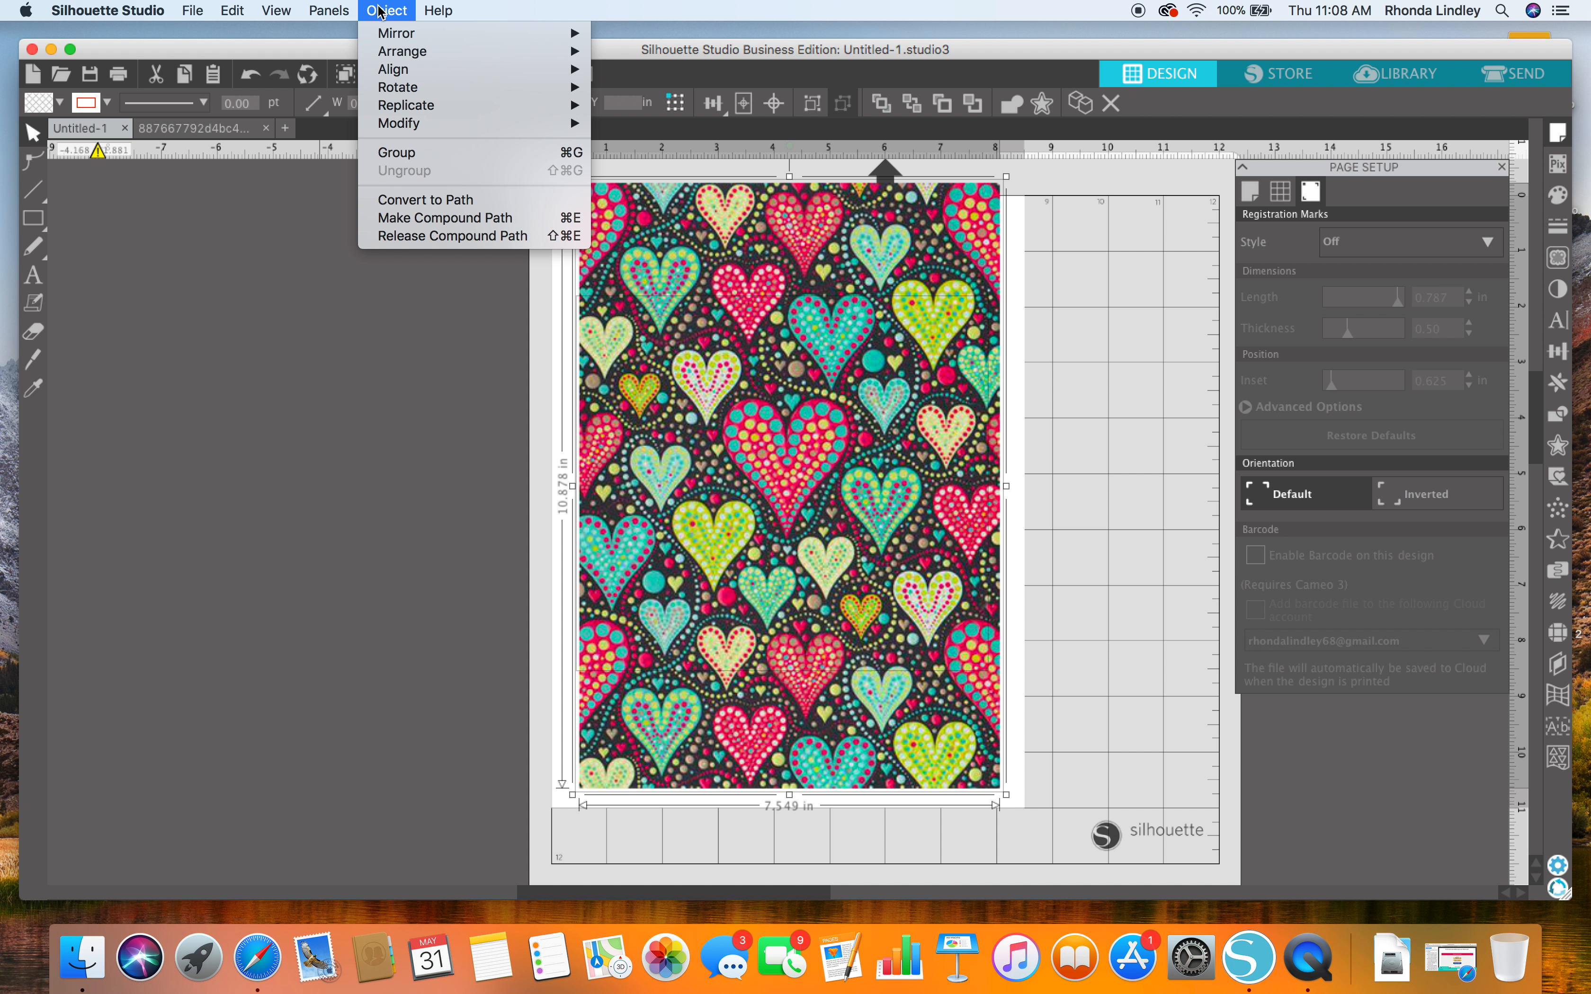
mouse_move(398, 124)
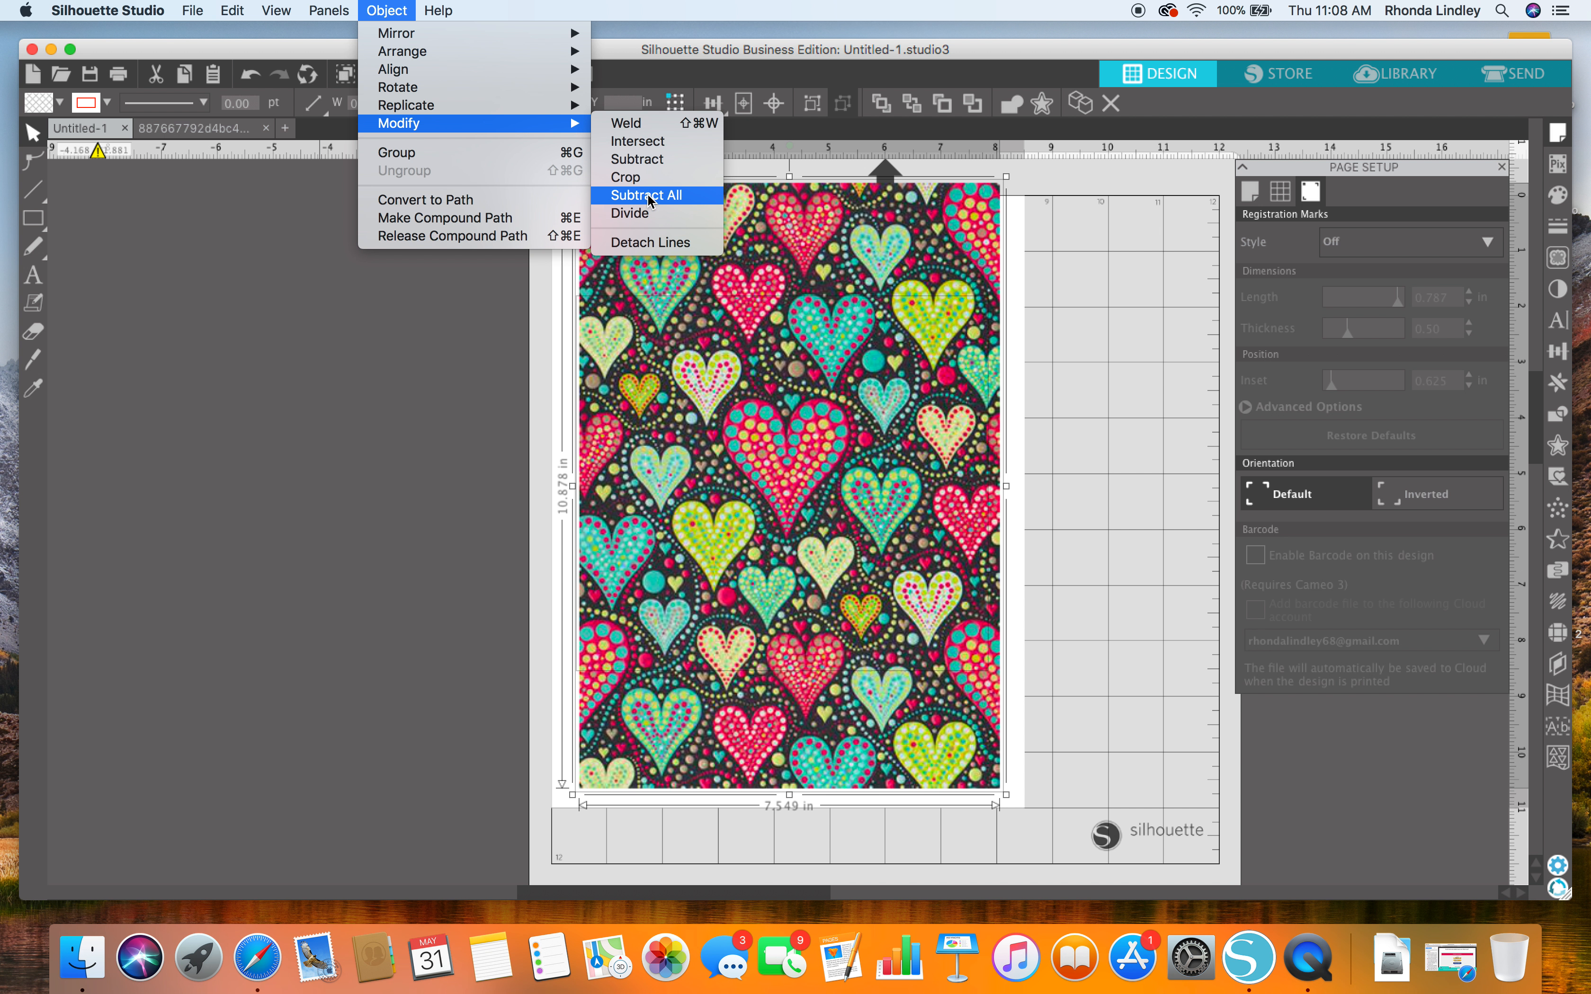
click(625, 178)
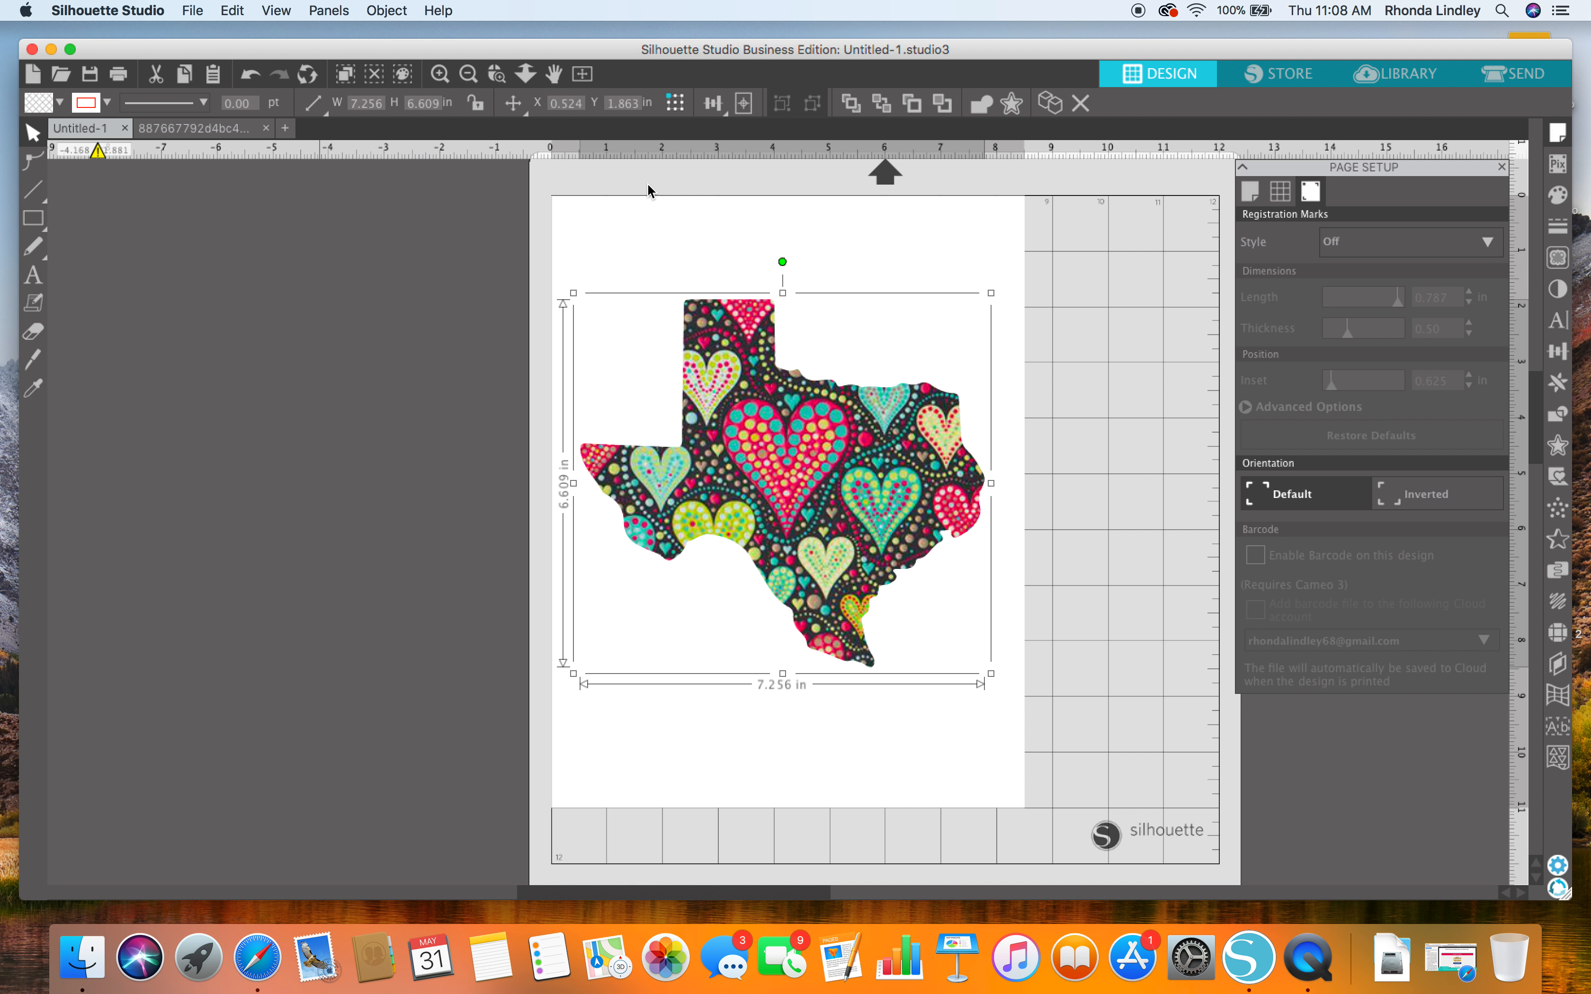
click(349, 394)
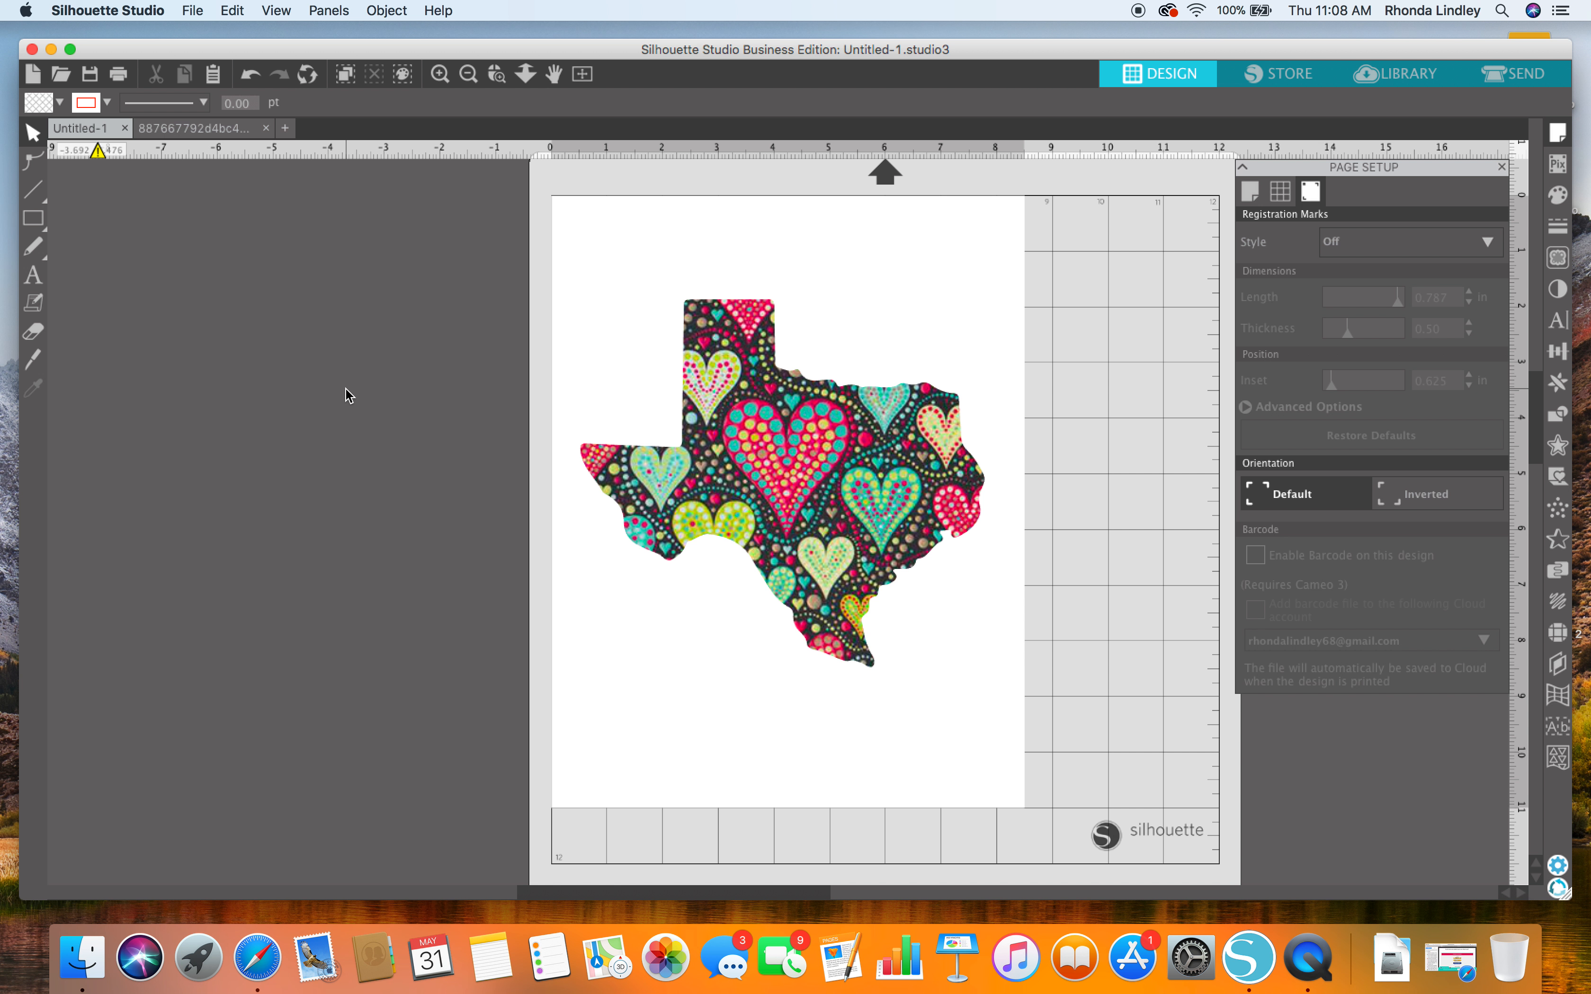
mouse_move(232, 238)
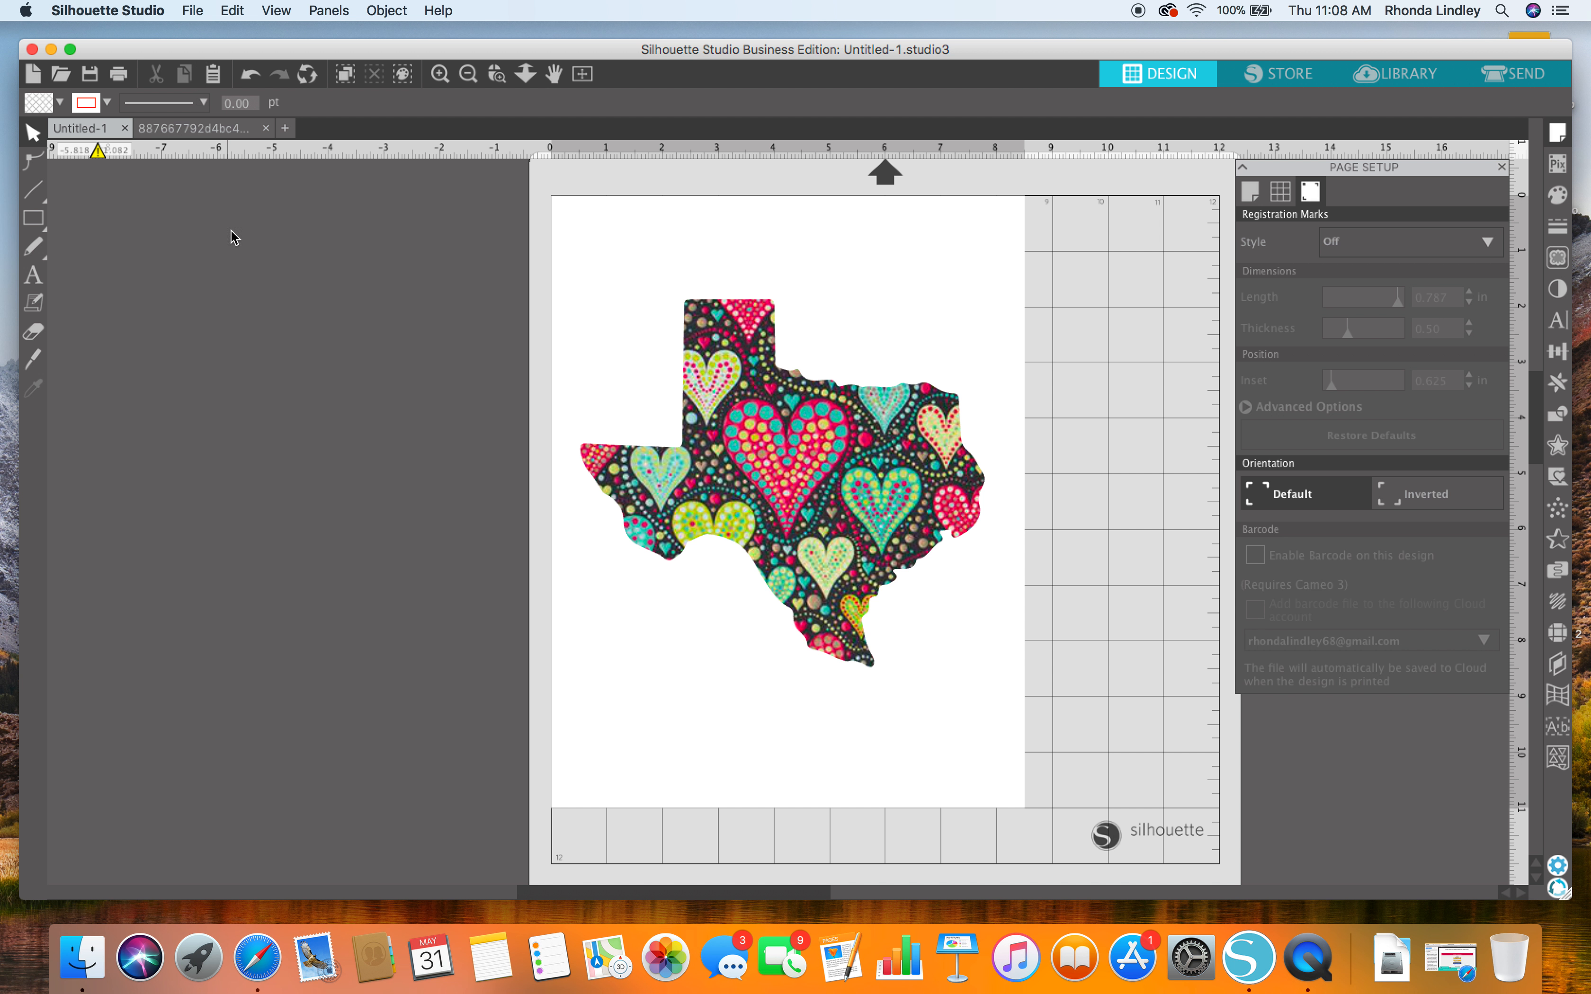